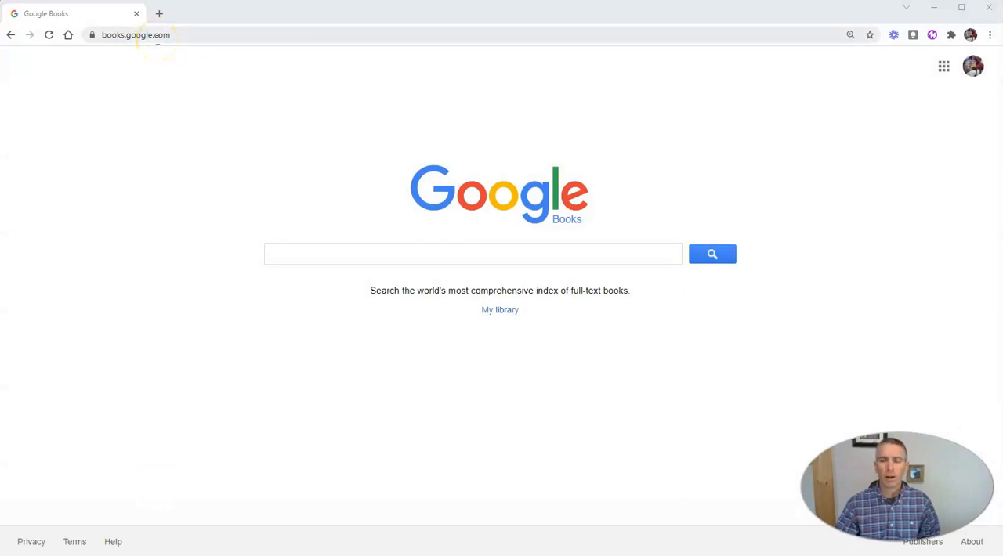
mouse_move(971, 66)
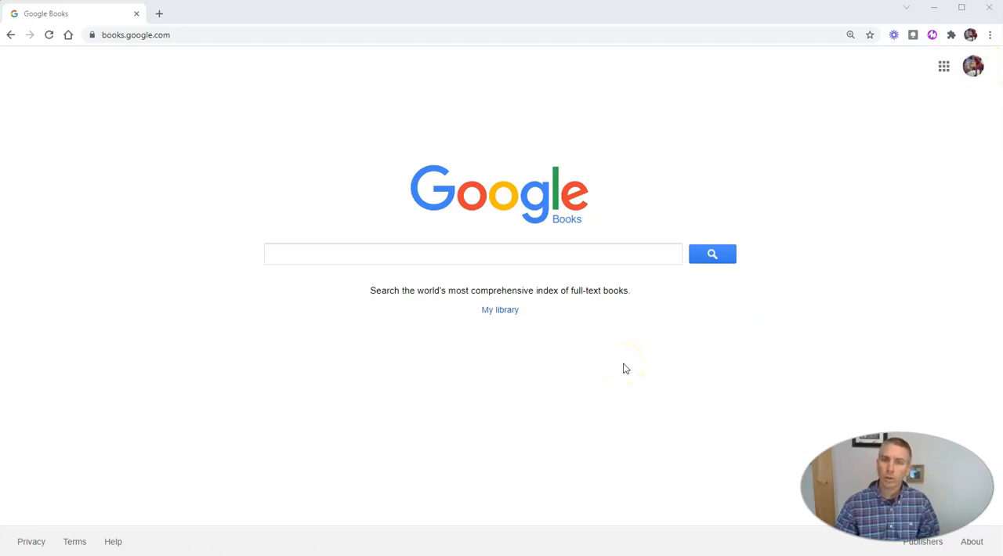
mouse_move(623, 369)
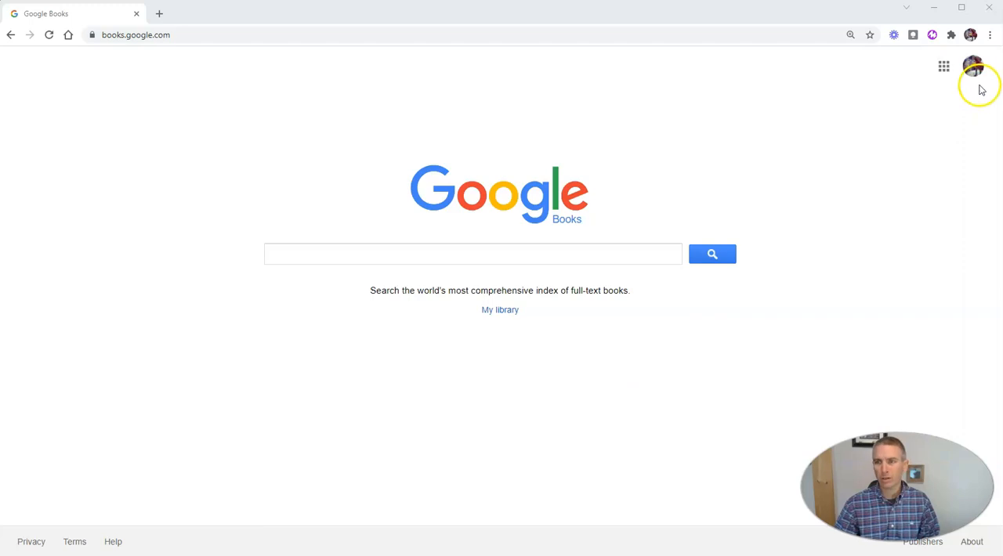
Step: Search Google Books for the quoted phrase "war of 1812" and browse the results
click(473, 254)
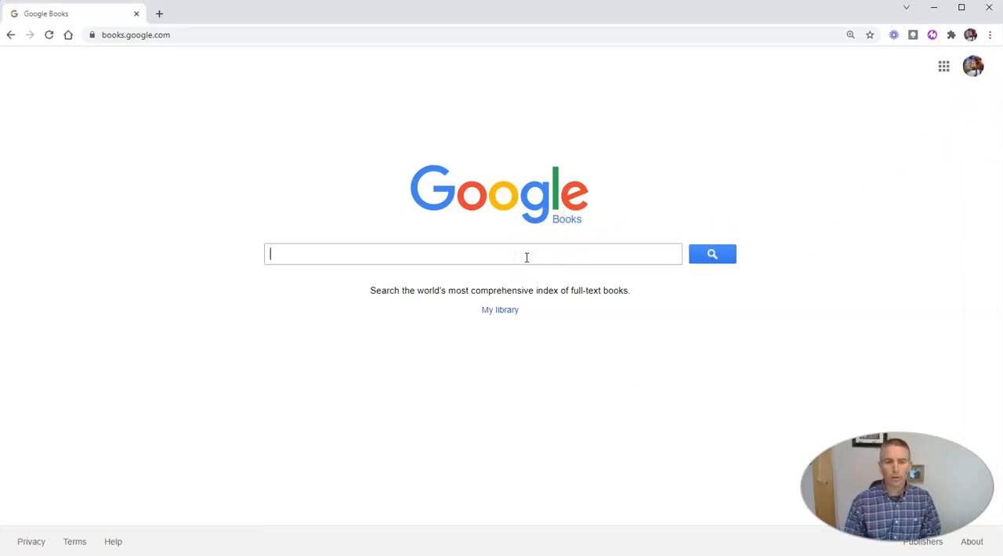
text("war of 1812)
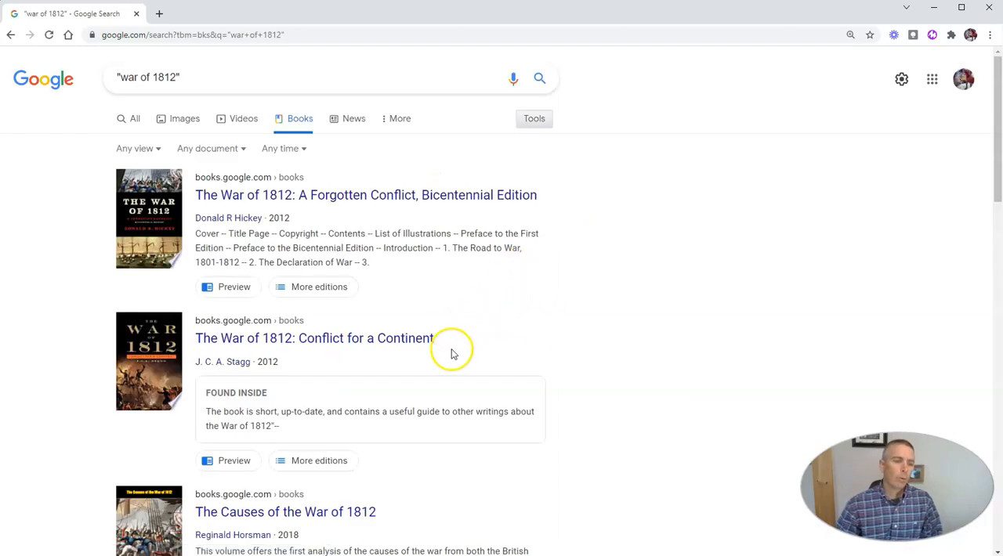
mouse_move(276, 202)
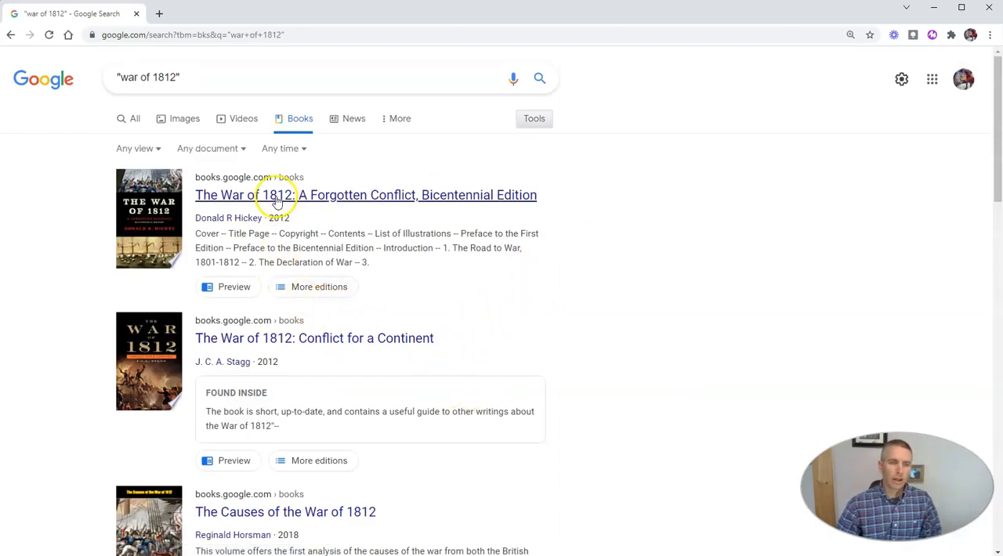
mouse_move(481, 297)
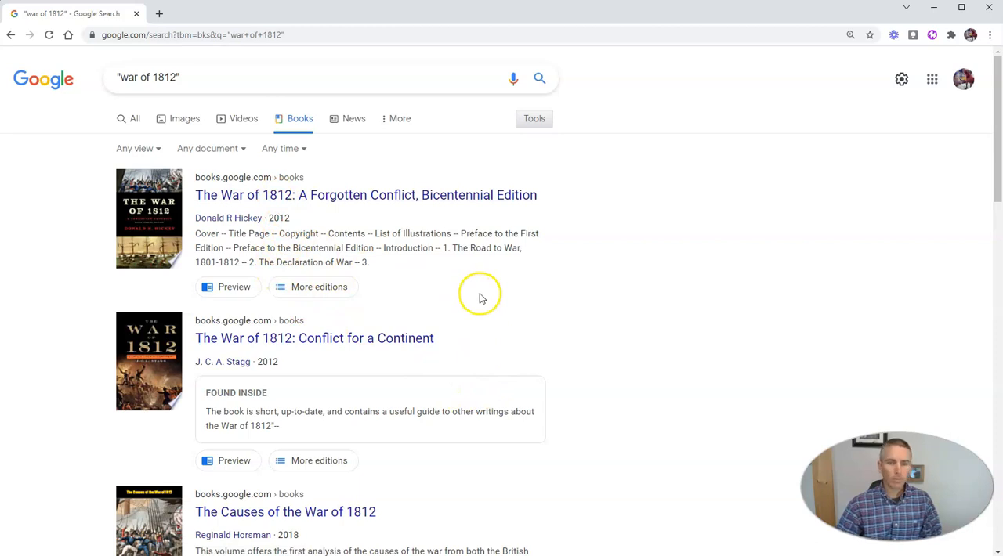
scroll(down, 3)
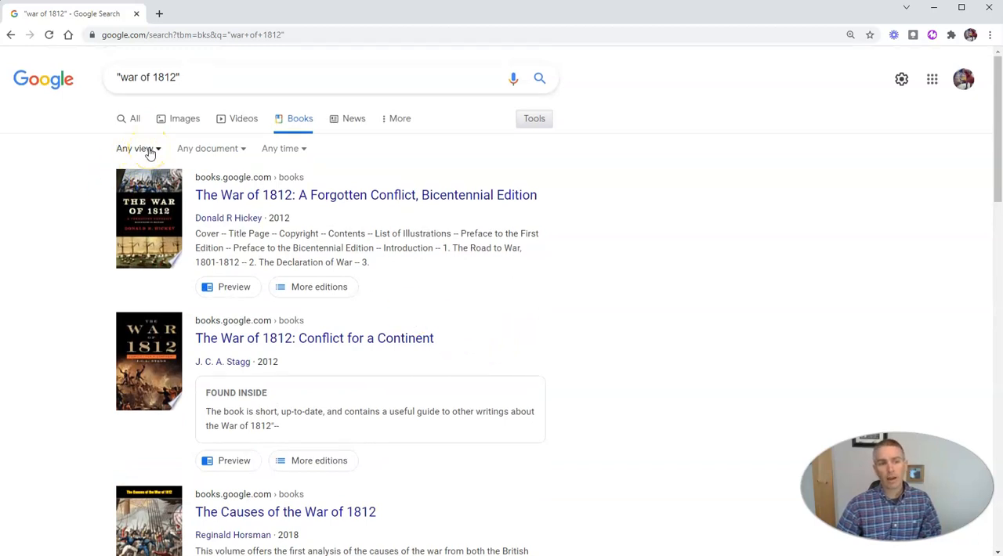
mouse_move(149, 148)
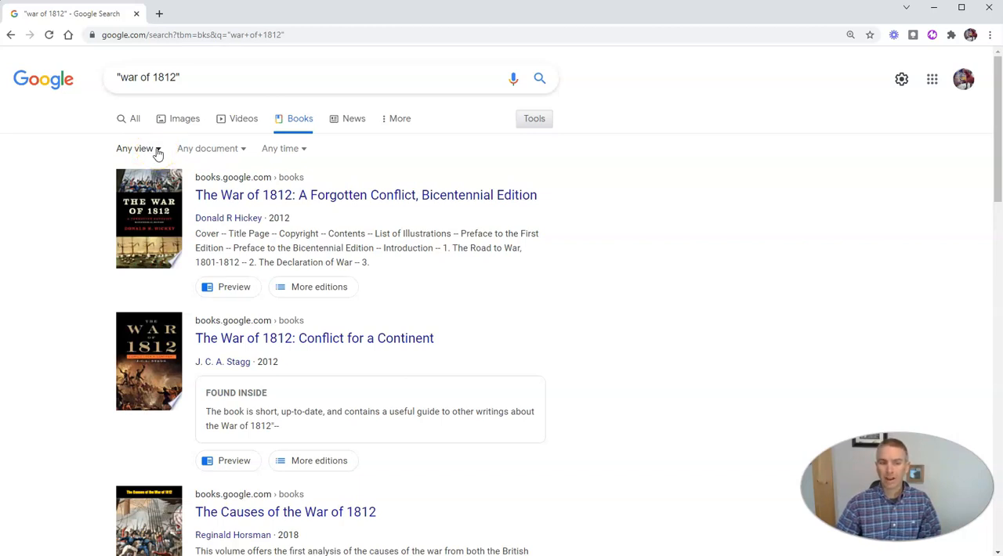
Step: Filter the results to Full view, Books only, published in the 19th century
click(140, 148)
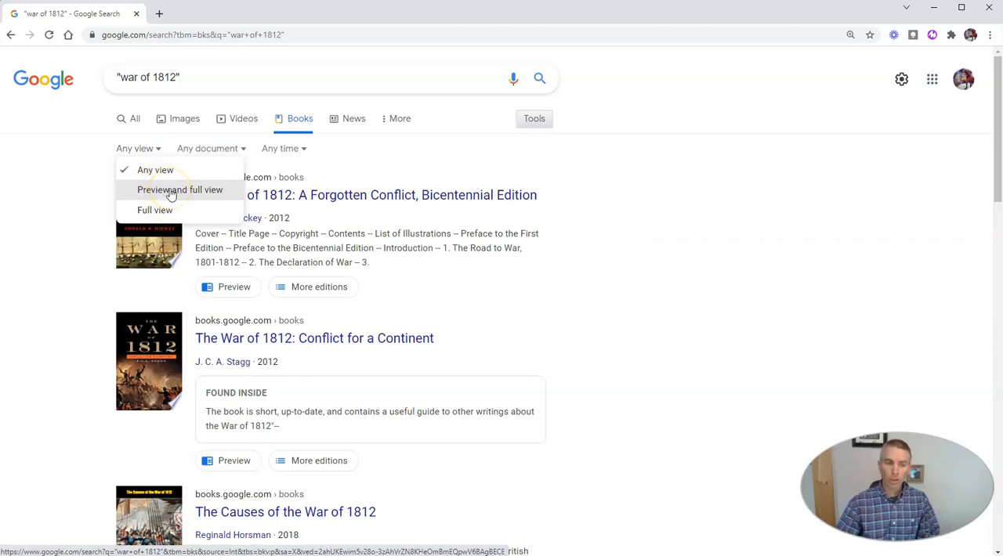
mouse_move(153, 210)
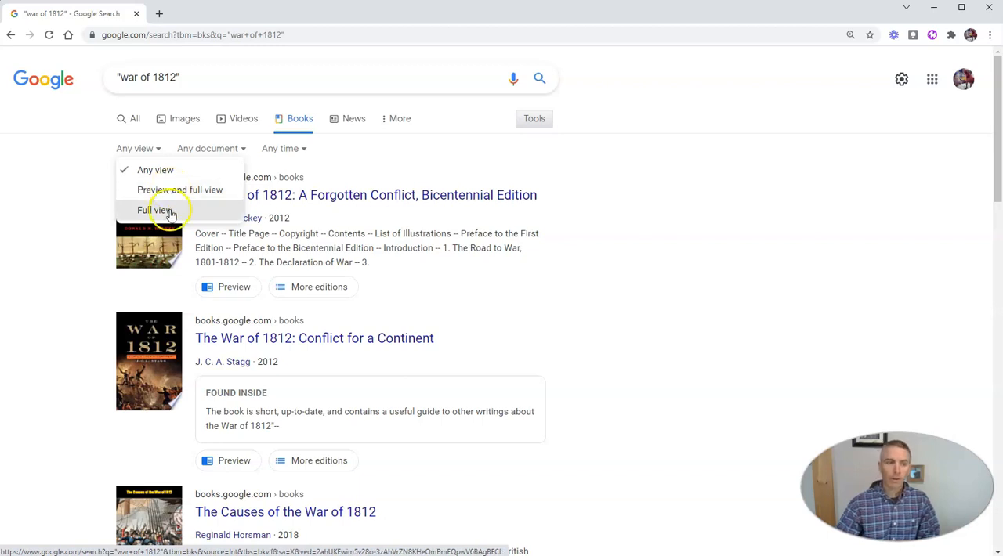
click(153, 210)
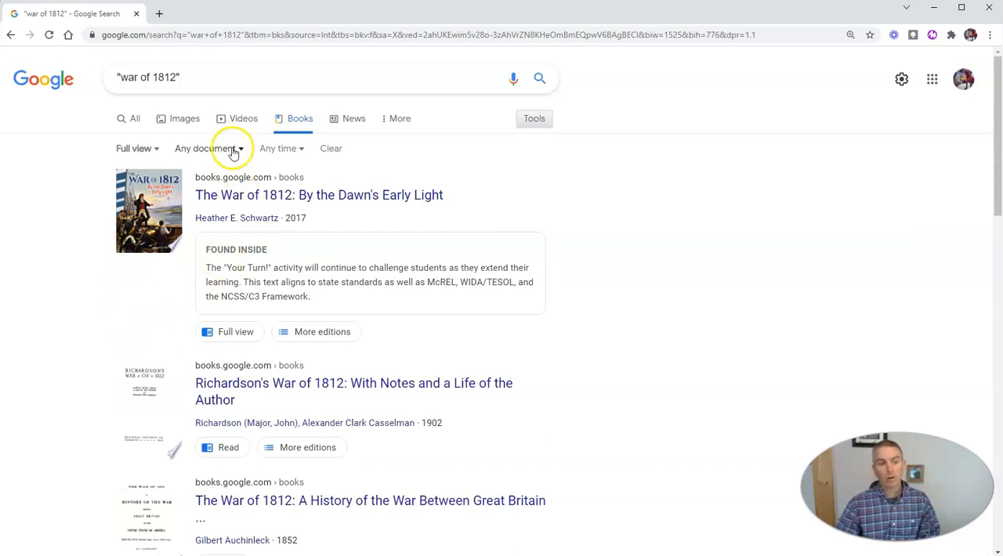
click(206, 147)
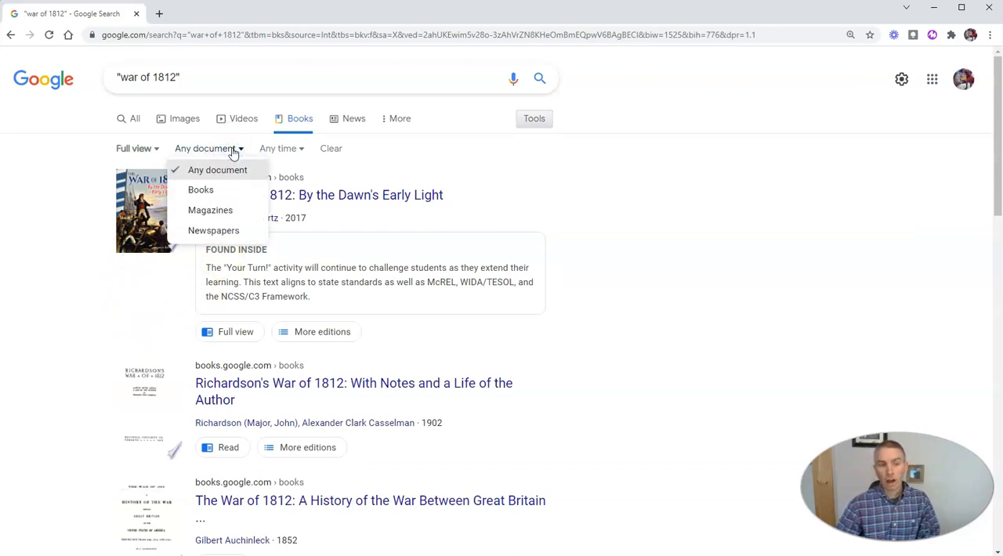
mouse_move(210, 209)
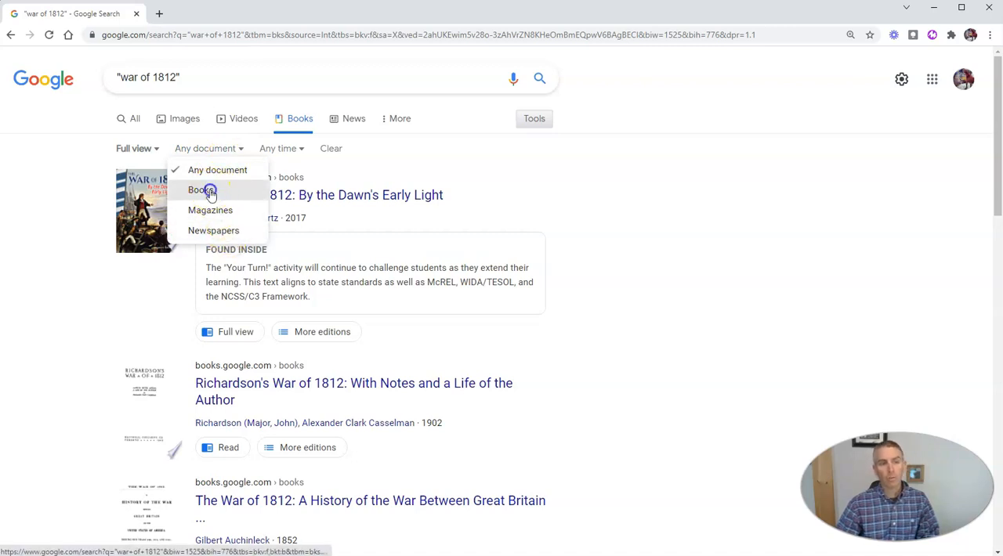
click(201, 189)
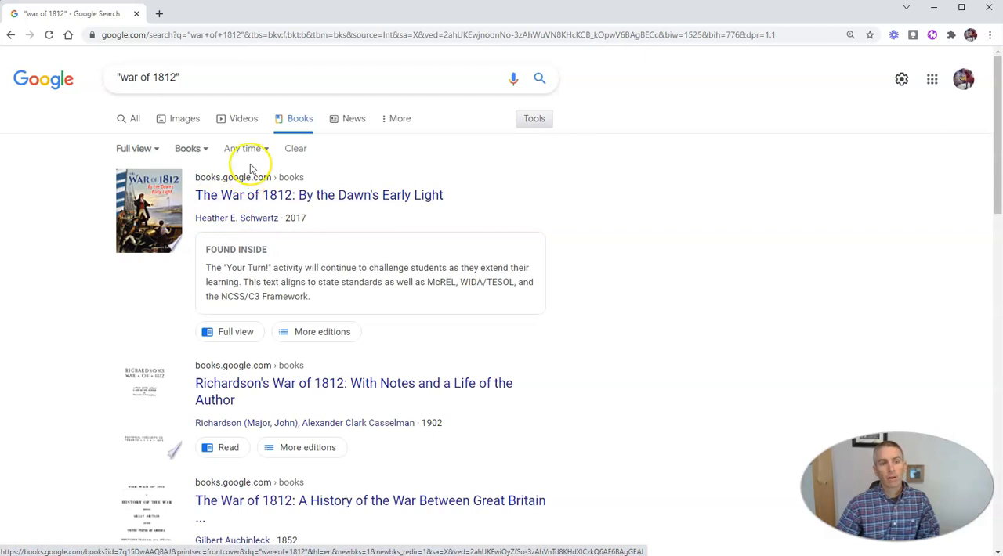
click(243, 148)
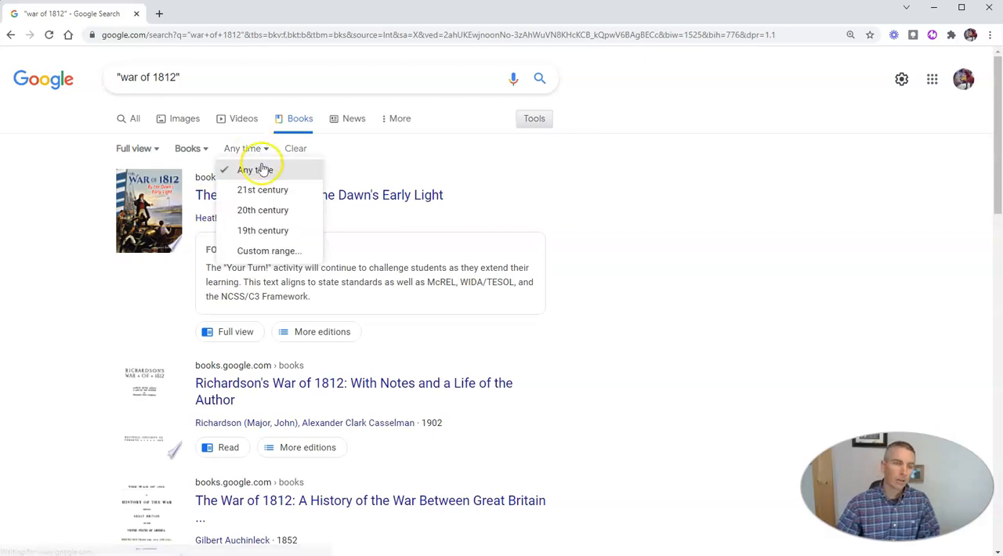
mouse_move(274, 230)
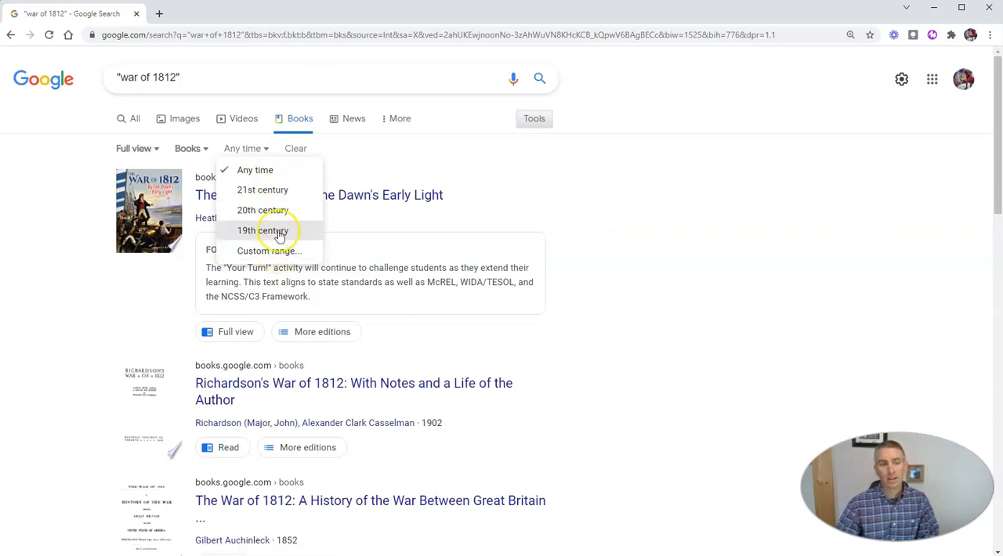
click(264, 229)
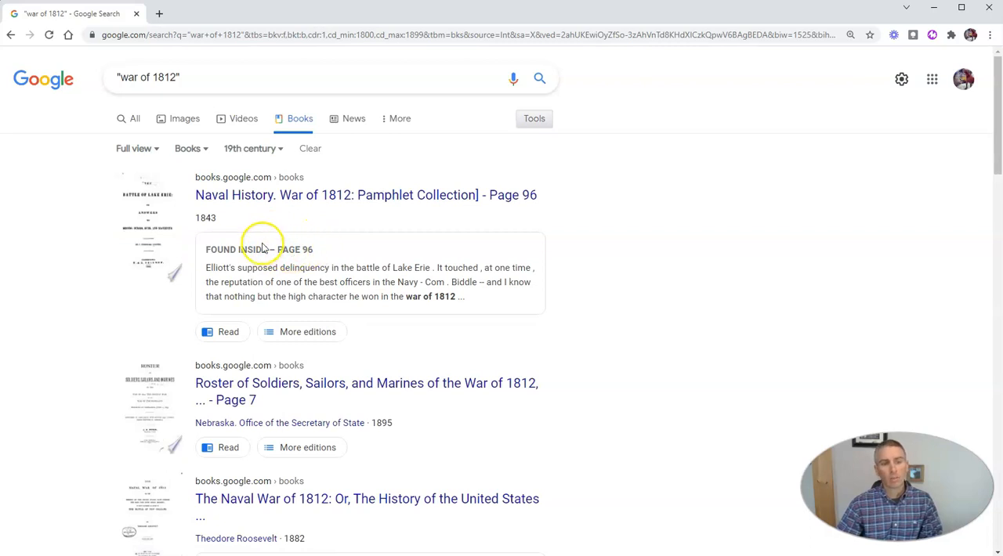
mouse_move(329, 248)
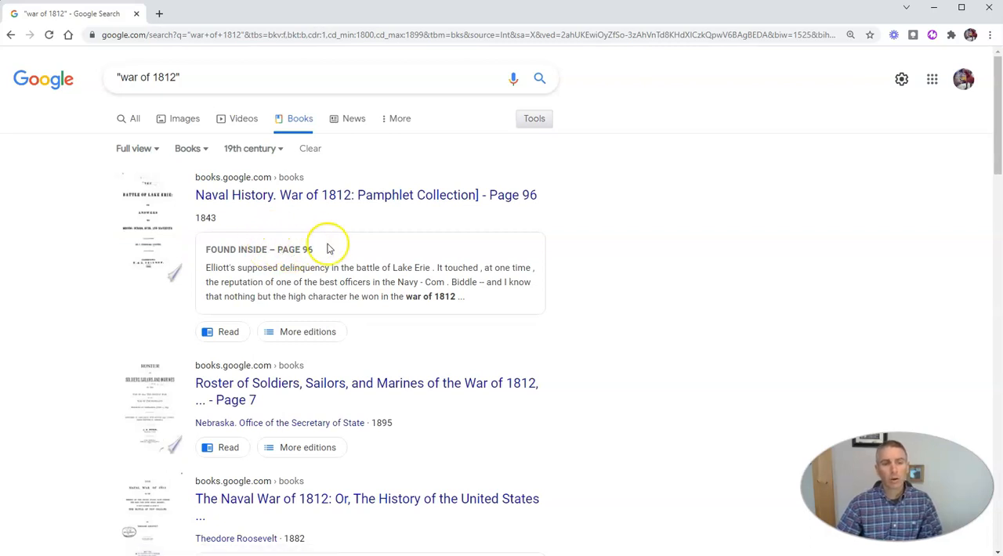
Step: Locate Theodore Roosevelt's The Naval War of 1812 (1882) and bring up its link options
scroll(down, 3)
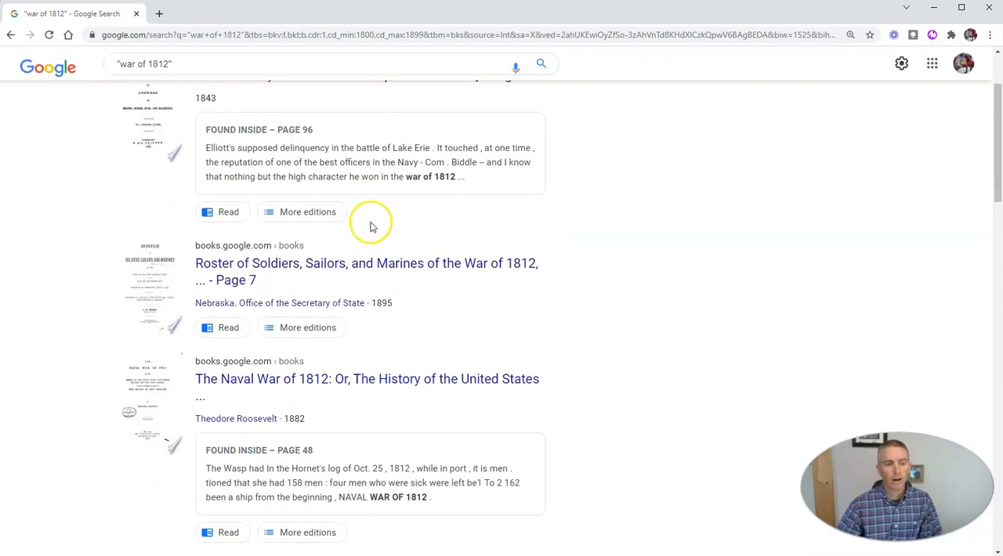
scroll(down, 3)
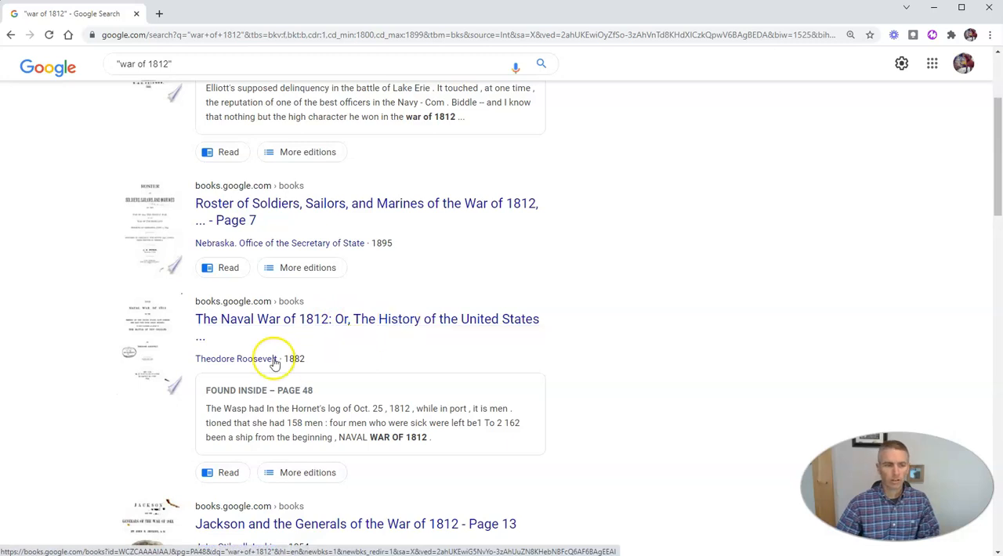
mouse_move(316, 354)
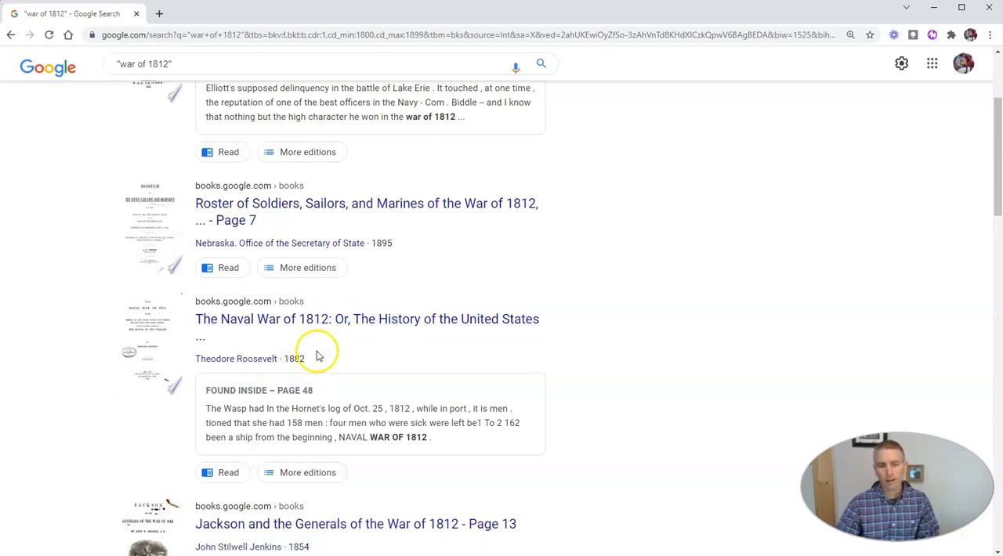
right_click(366, 320)
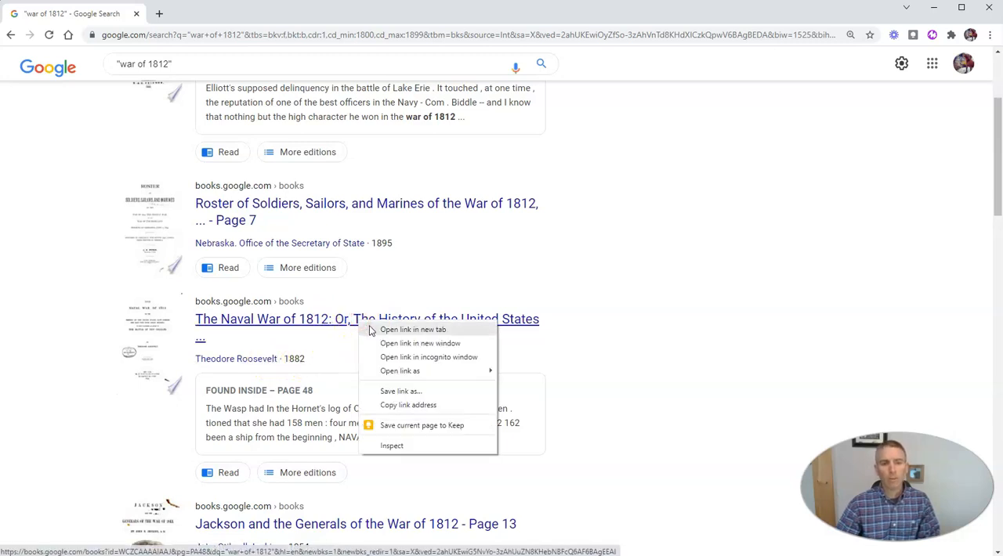
Step: Open The Naval War of 1812 preview in a new tab with "war of 1812" highlighted
click(414, 329)
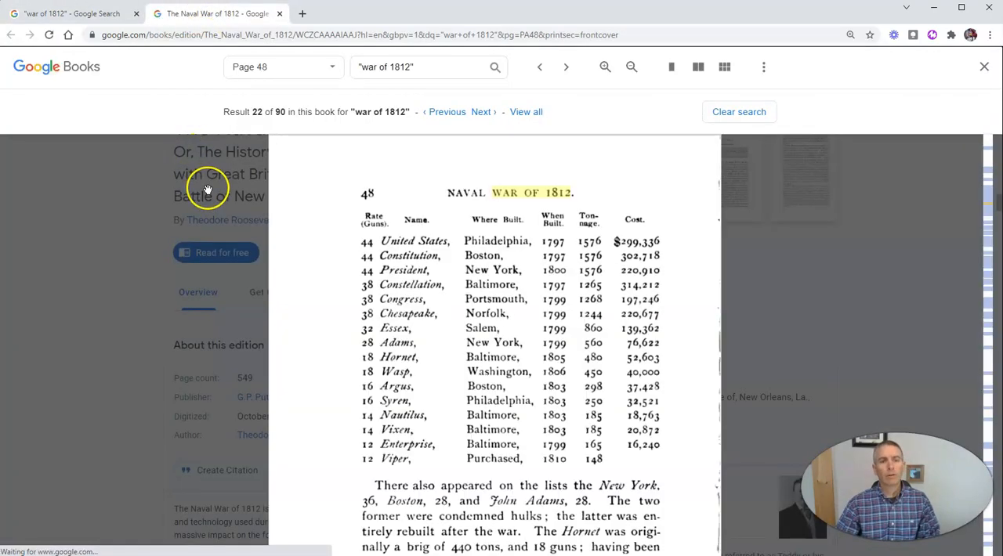
mouse_move(221, 227)
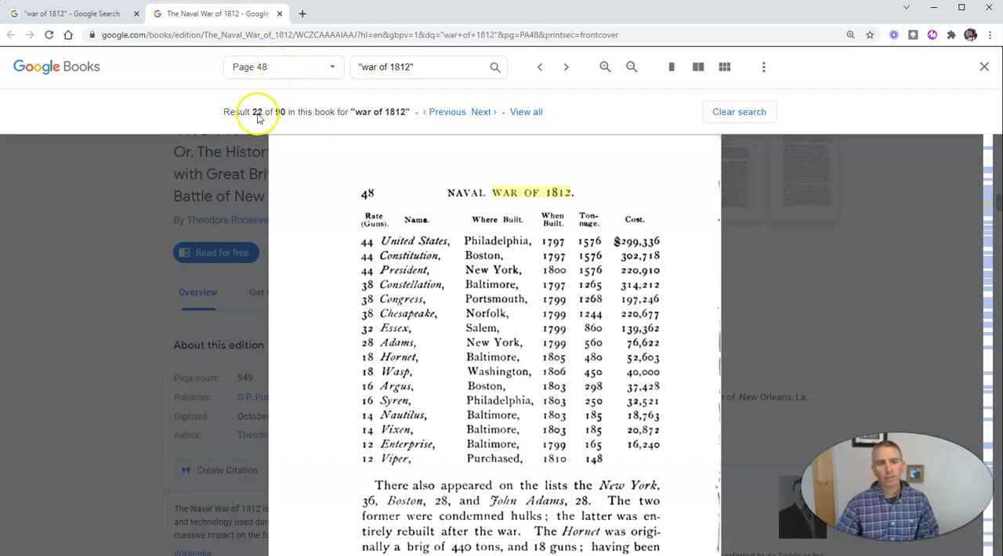
mouse_move(310, 117)
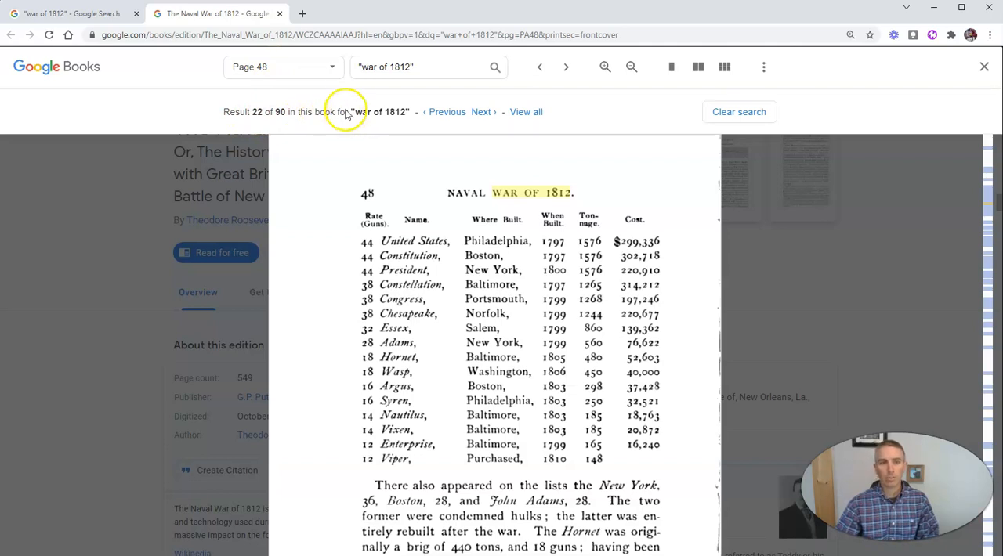
mouse_move(353, 177)
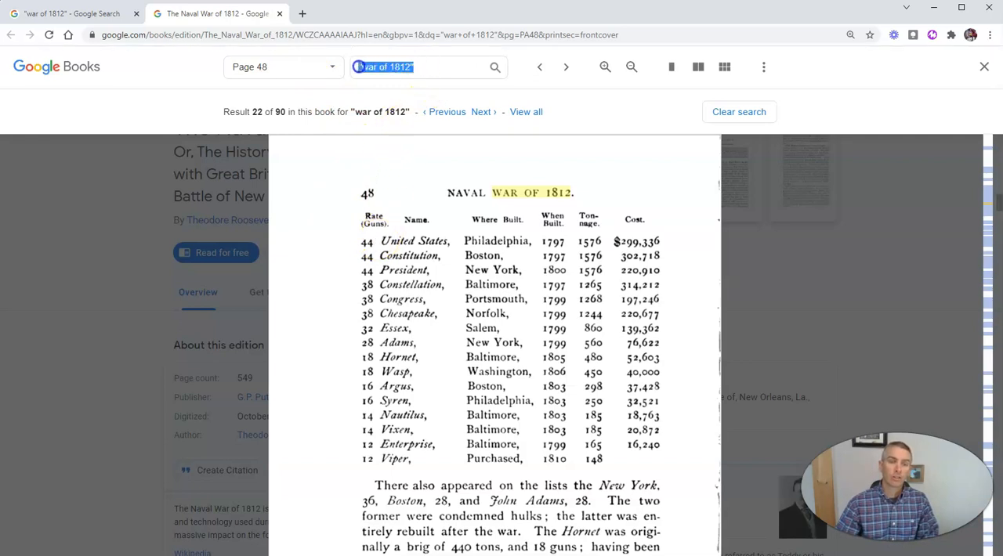
Step: Search inside the book for "New Orleans" and view the highlighted match on page 460
text(New Orleans)
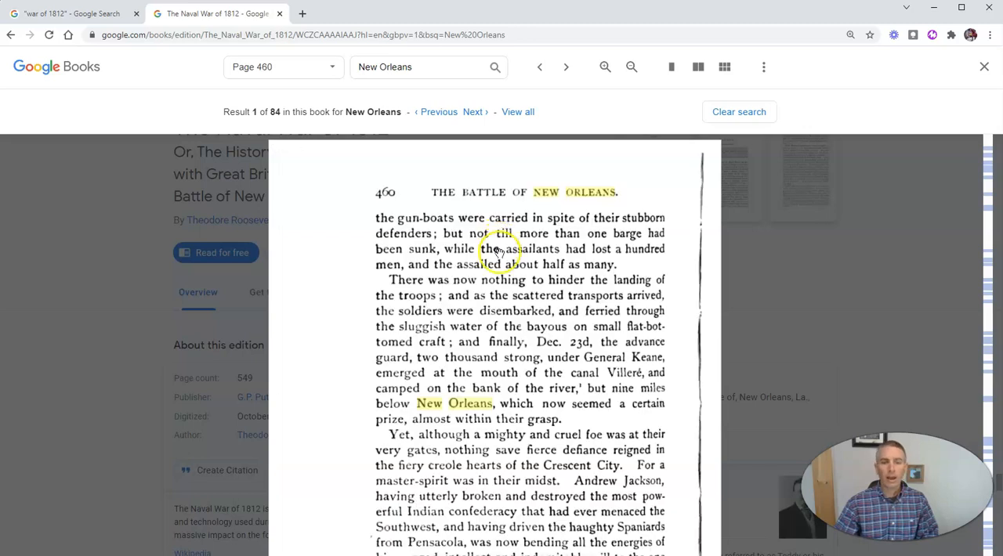
scroll(down, 3)
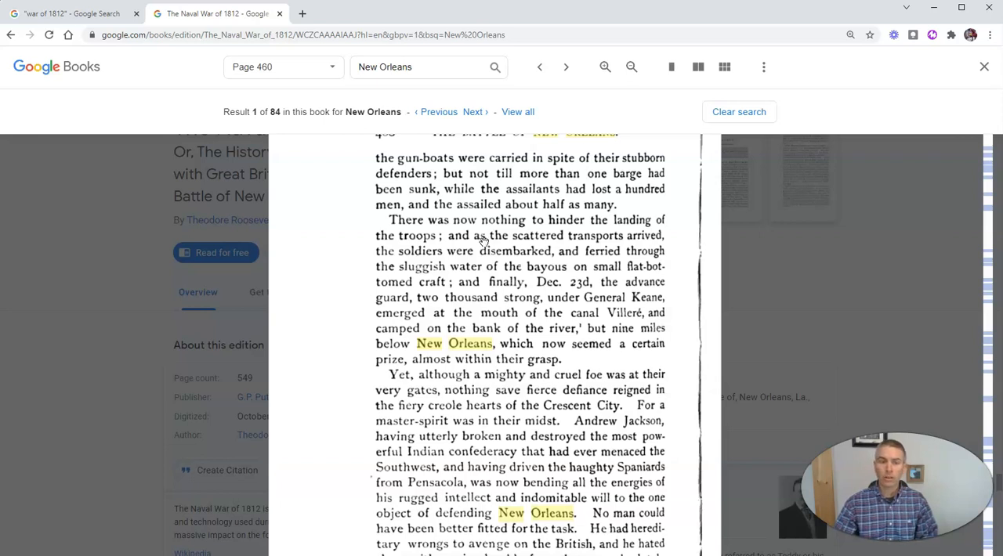
mouse_move(765, 66)
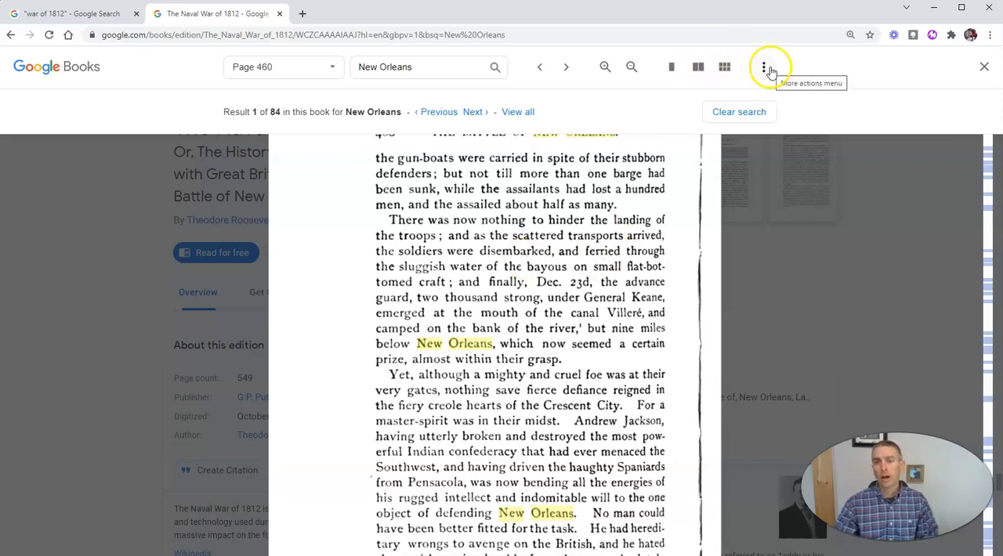
Step: Share a clip of page 460's opening paragraphs, copying its selection text and embed code
click(765, 66)
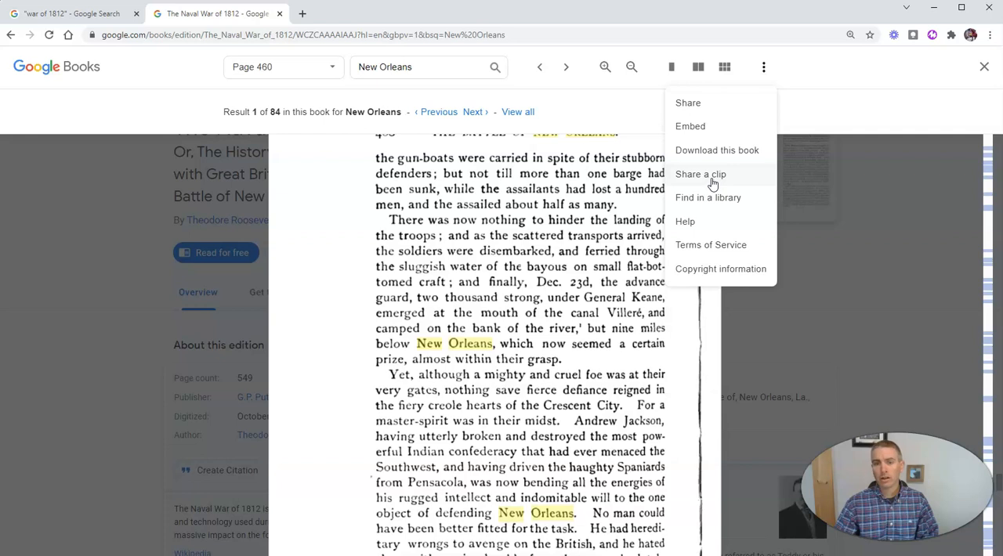
click(698, 174)
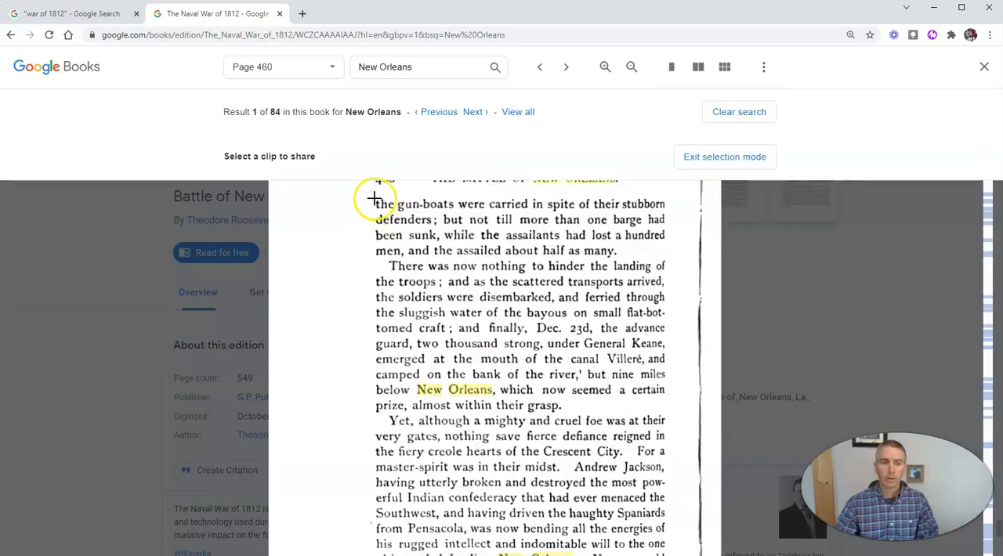
drag(373, 197, 677, 490)
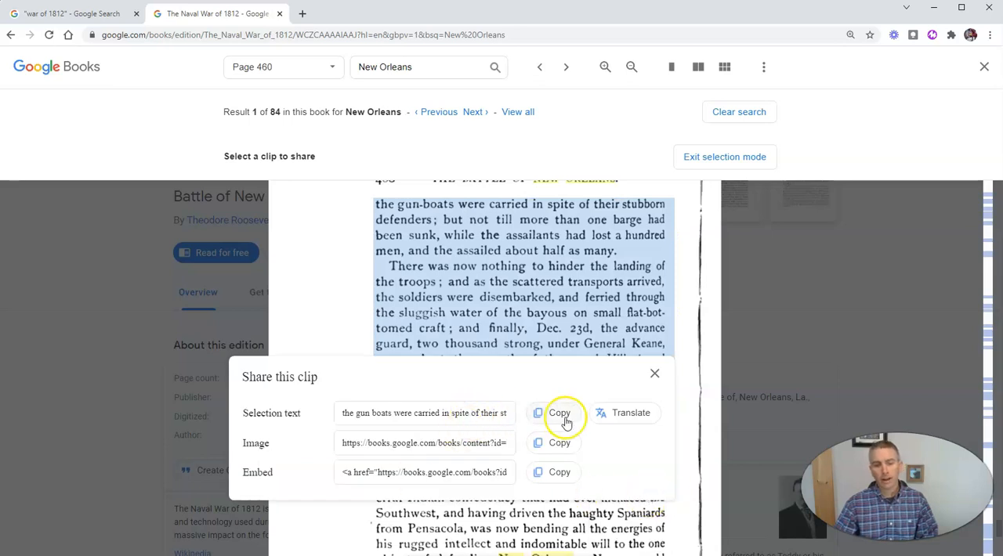
click(557, 414)
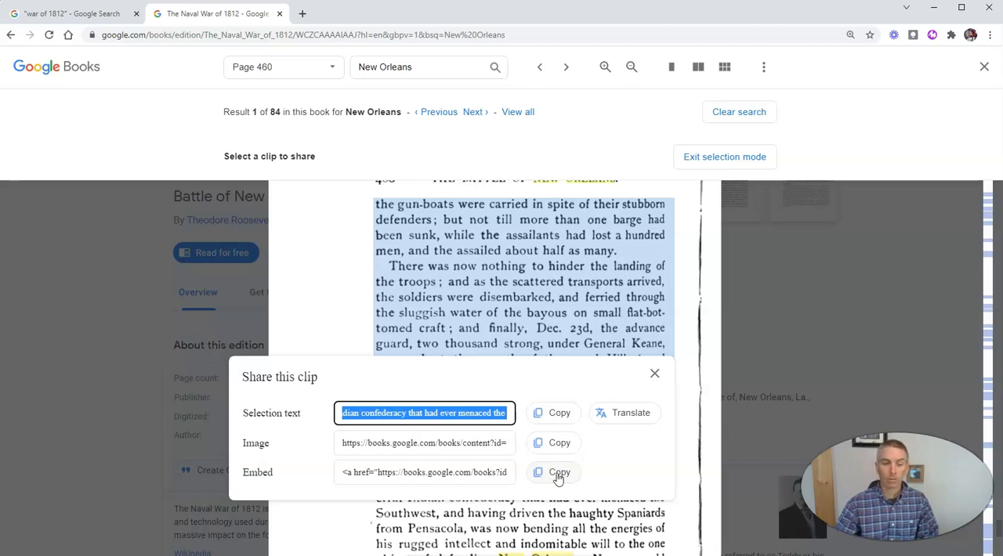
click(655, 373)
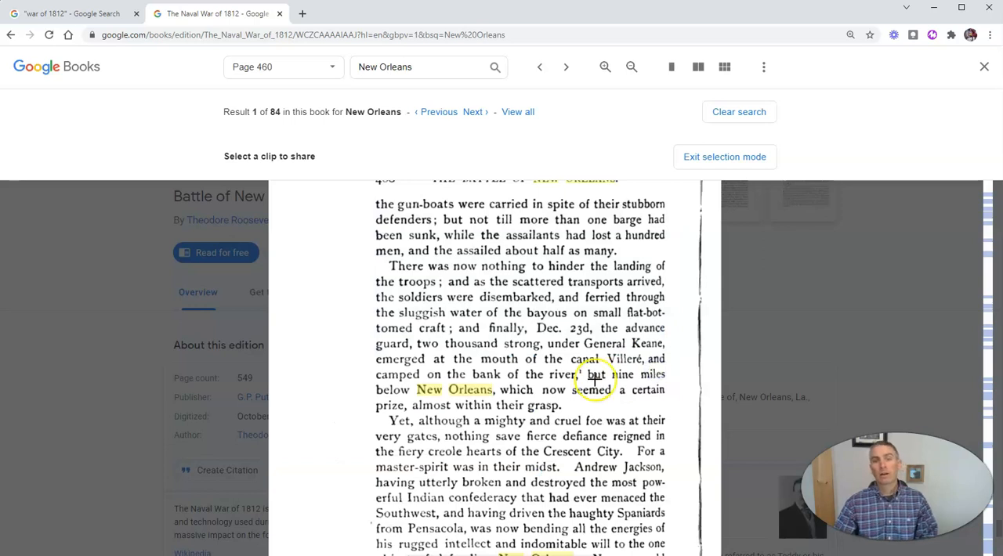
Step: View the PDF and EPUB download choices, then return to the book's More actions list
click(763, 65)
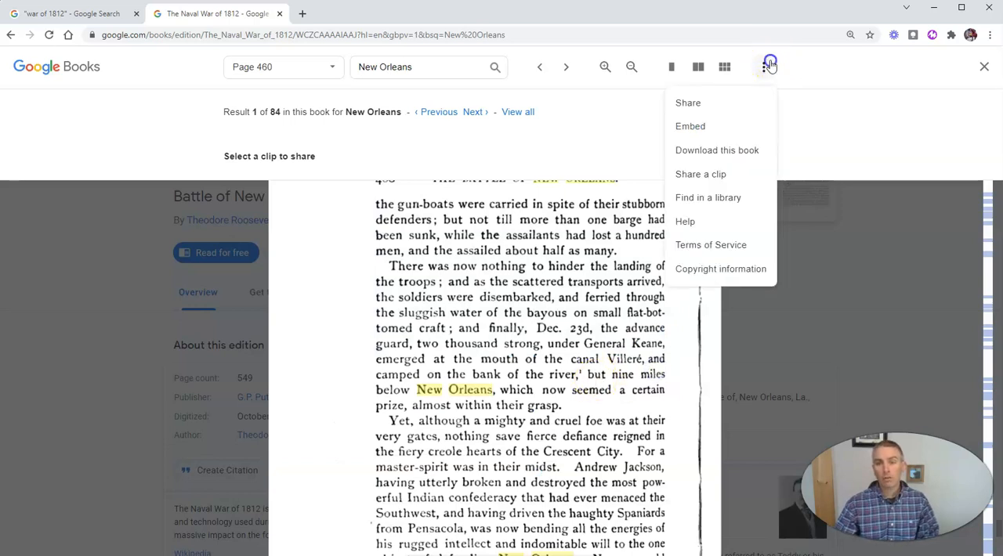
mouse_move(717, 149)
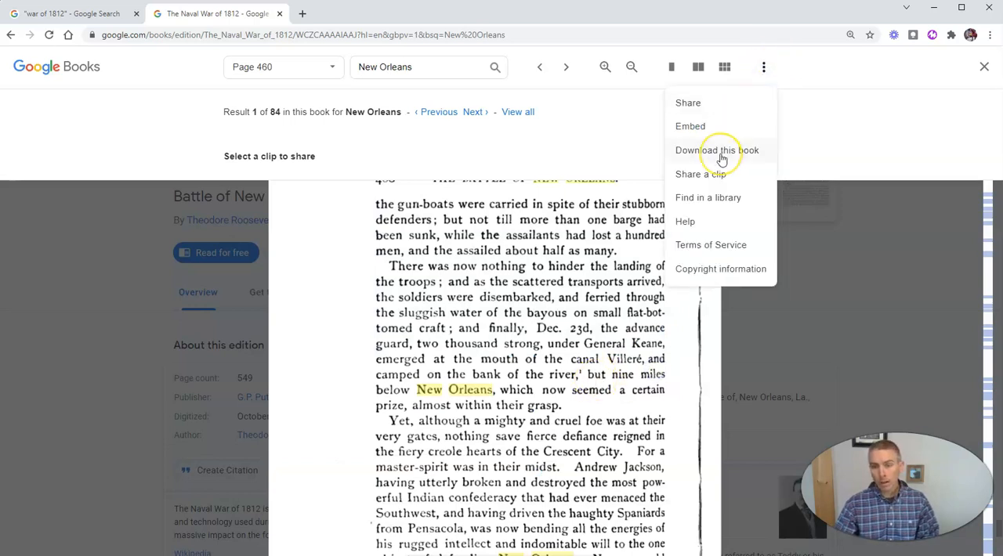
click(715, 149)
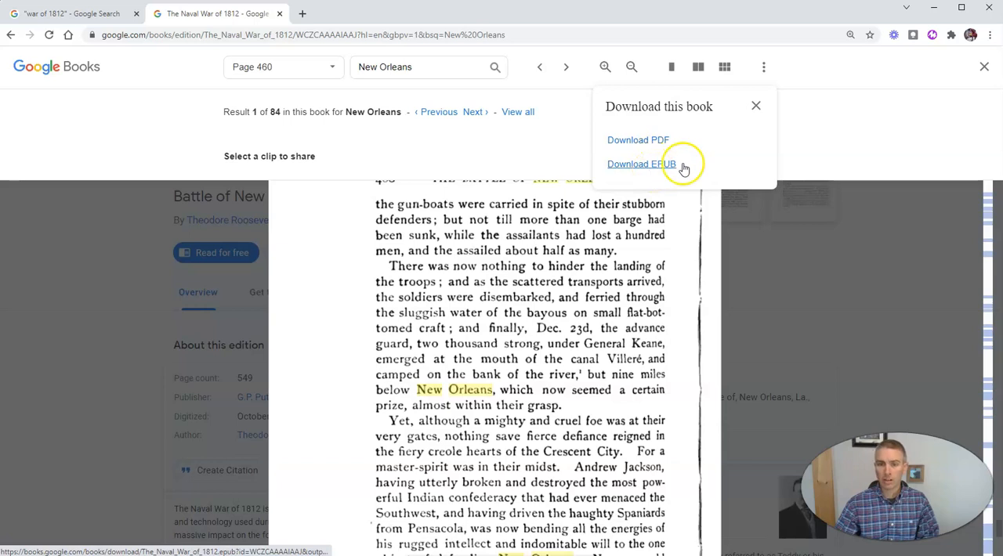
click(768, 66)
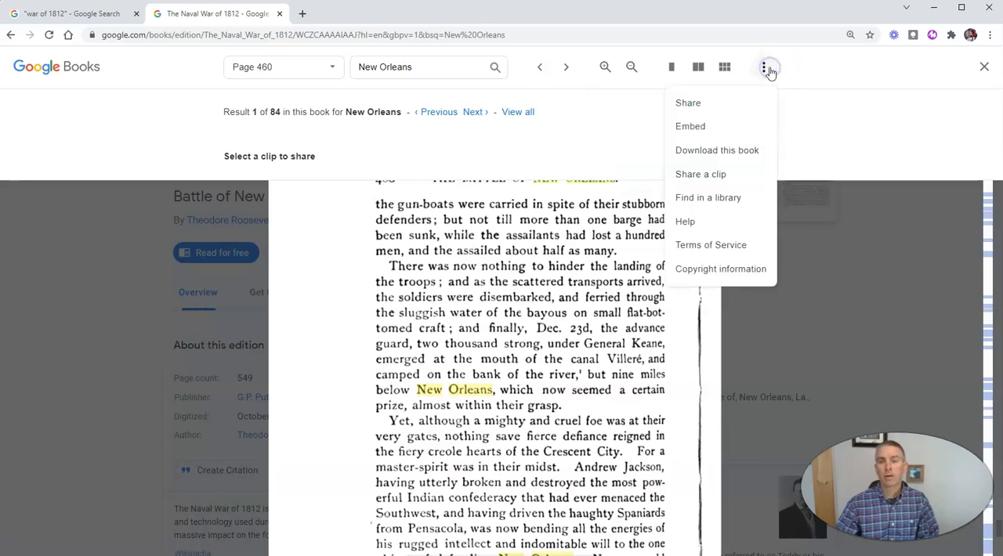
mouse_move(733, 198)
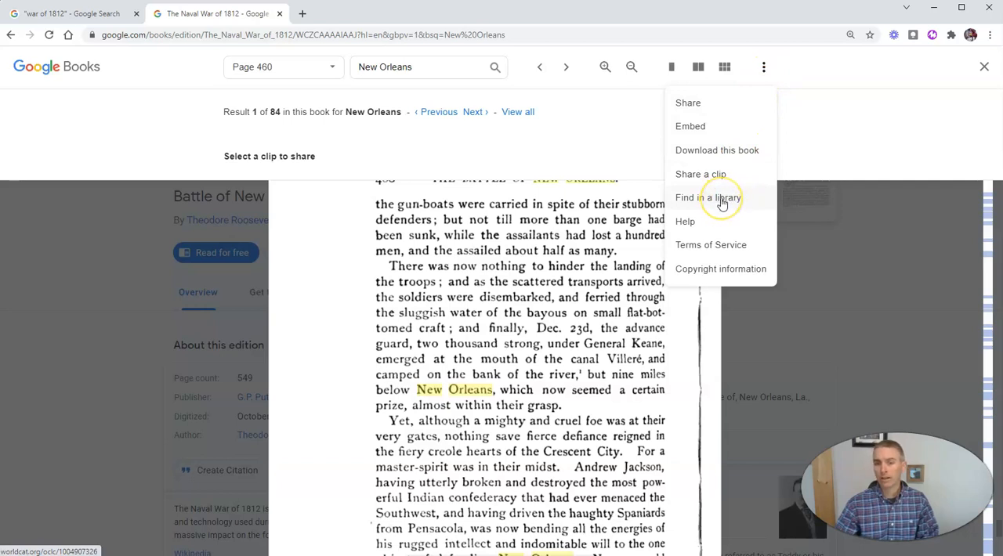
Step: Find the book in a library via WorldCat and browse the nearby holding libraries
click(708, 196)
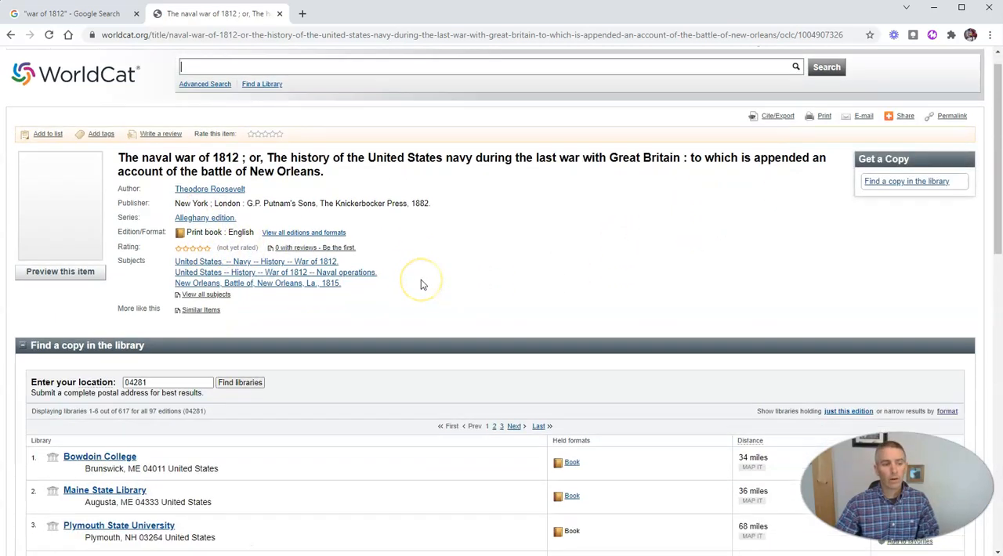
scroll(down, 3)
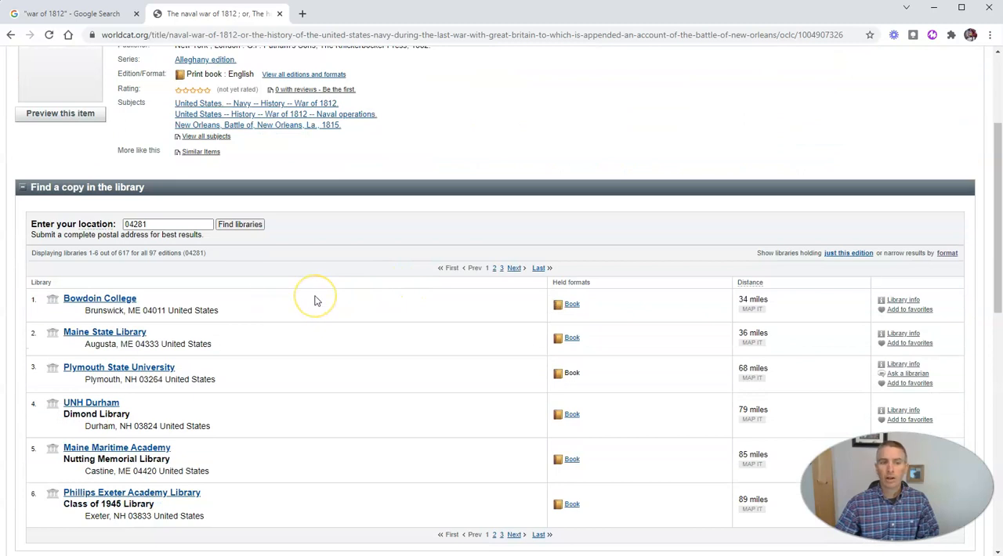
scroll(down, 3)
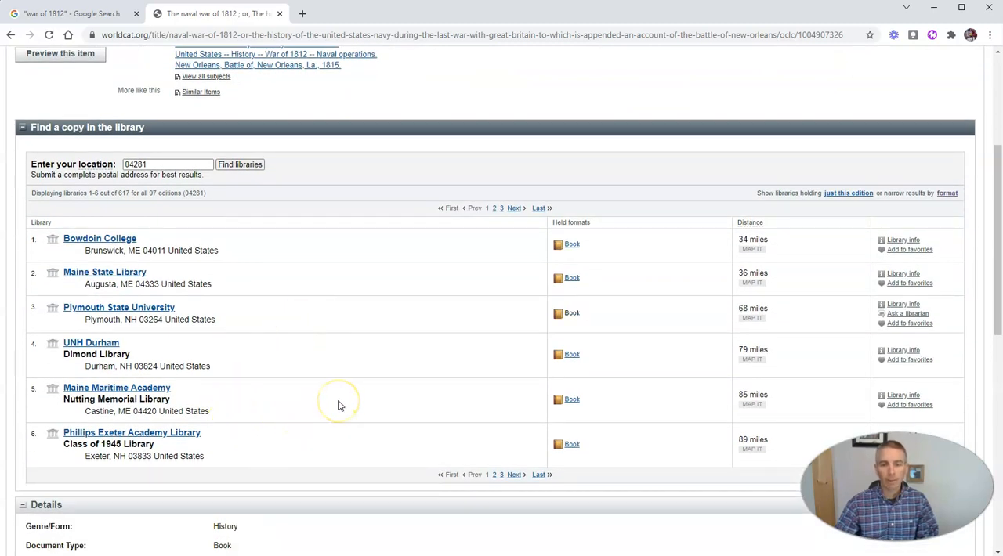
mouse_move(326, 379)
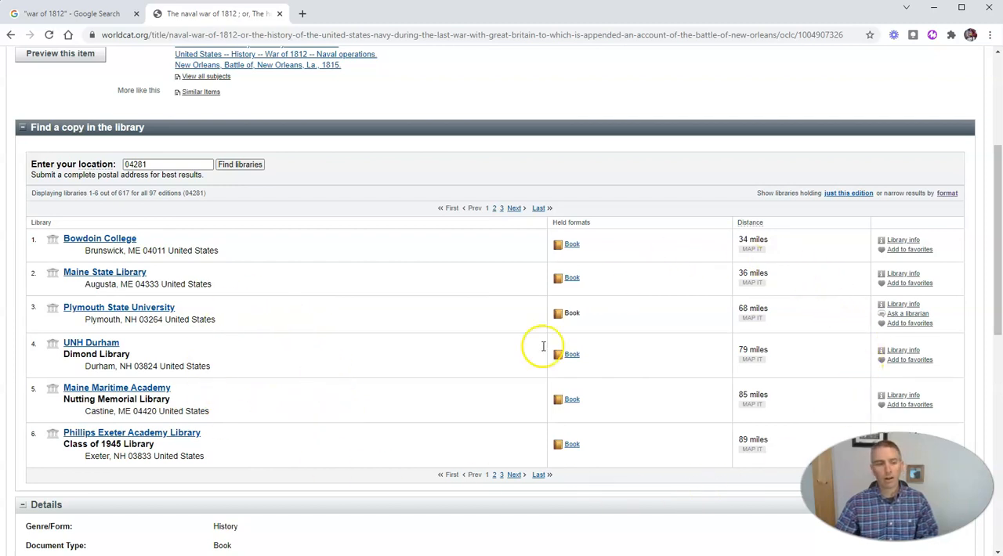
mouse_move(401, 323)
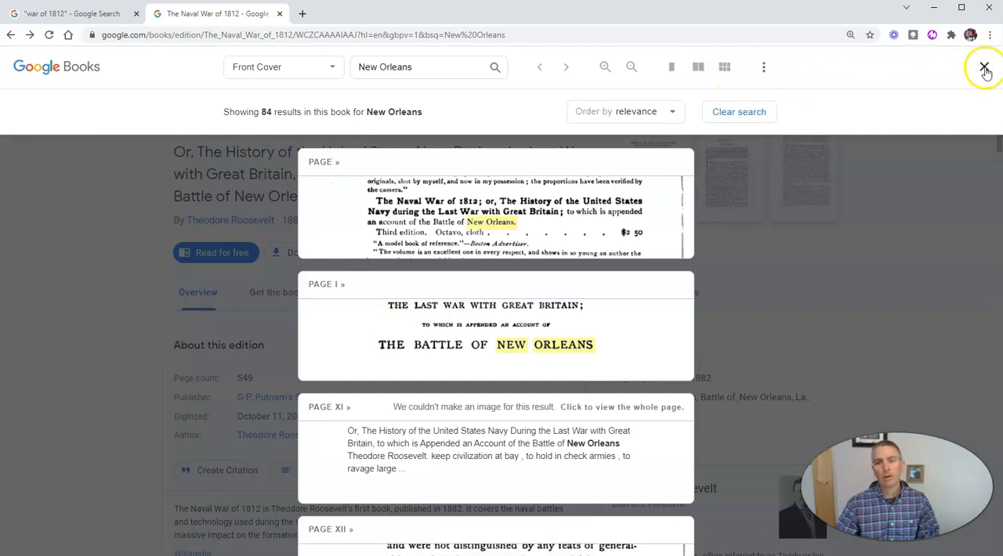
Step: Close the preview and browse the book's overview page with edition details
click(984, 66)
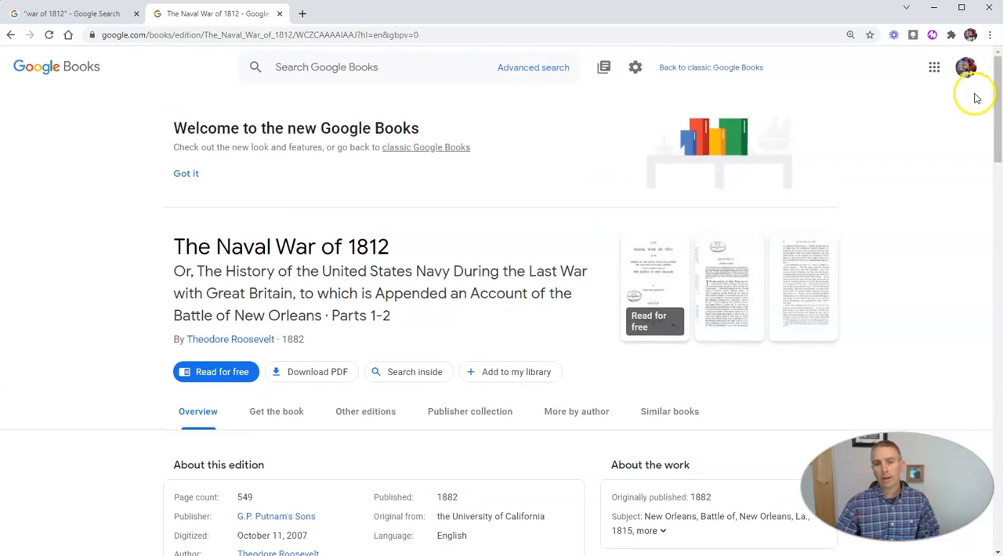
scroll(down, 3)
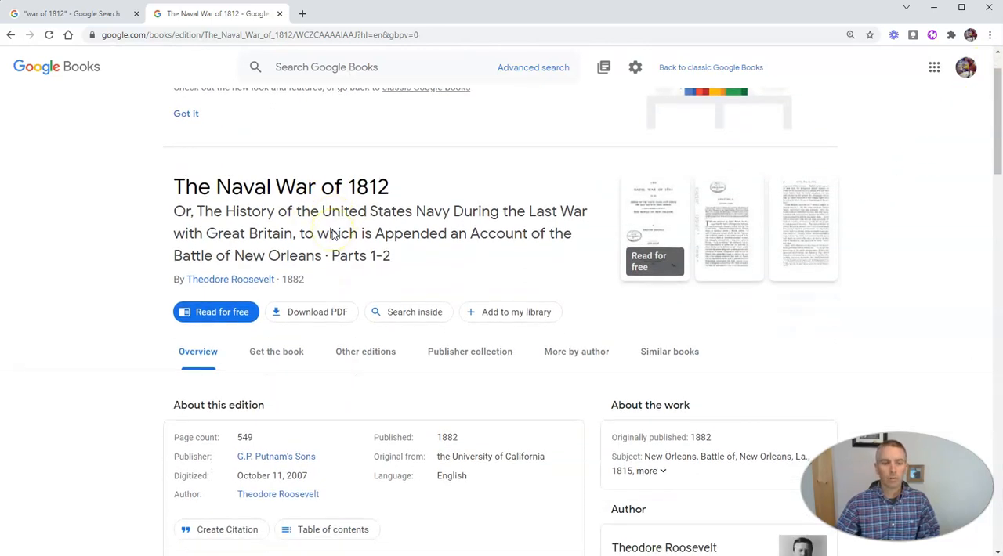
scroll(down, 3)
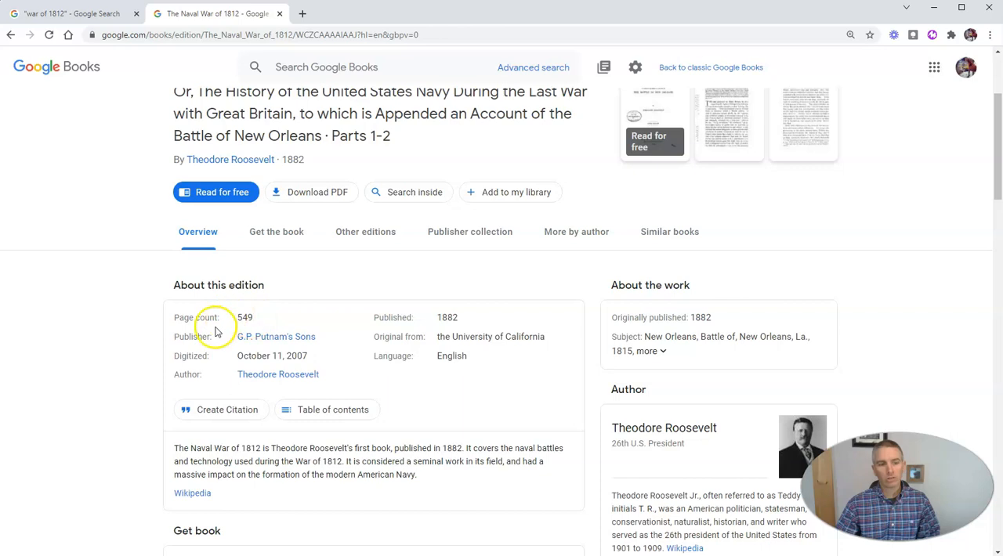
scroll(down, 3)
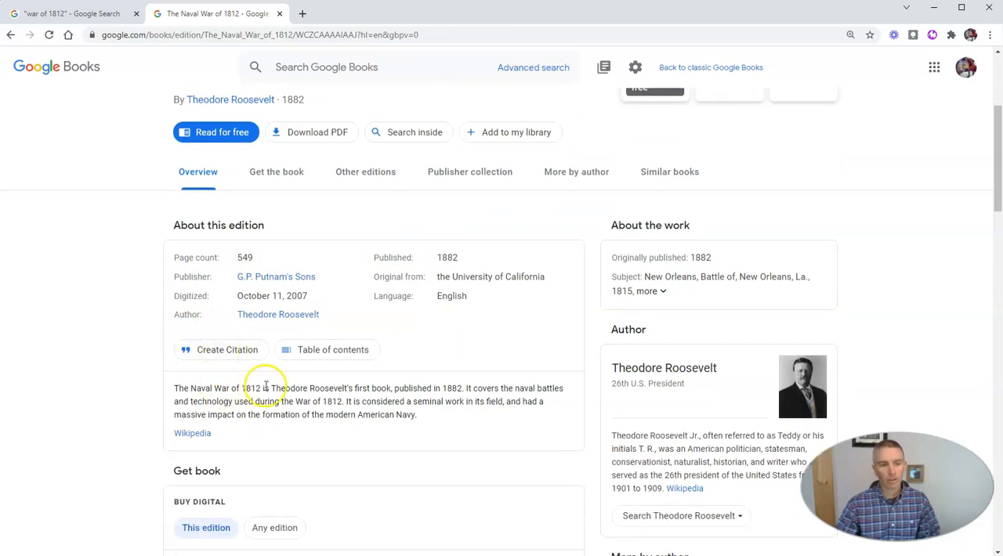
scroll(down, 3)
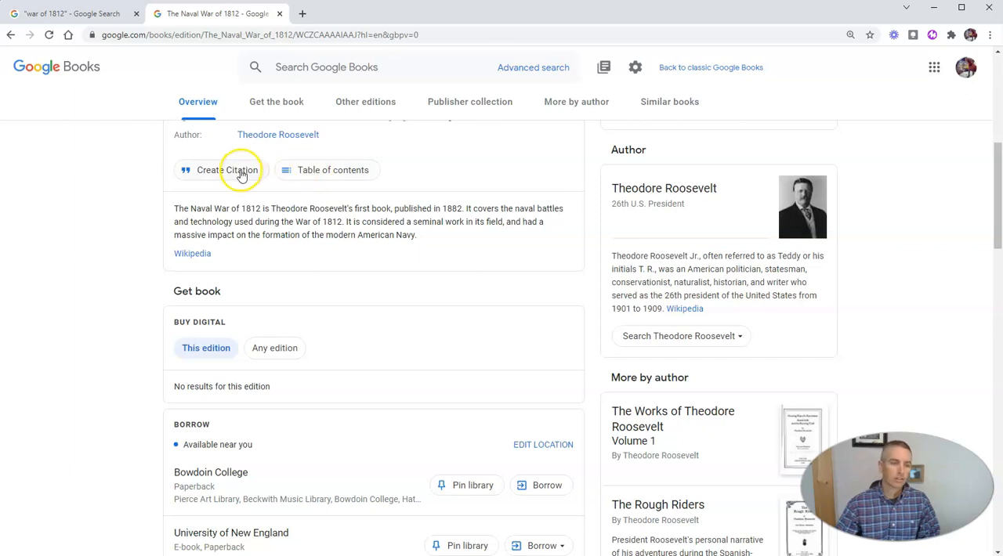
Step: Create a citation for the book and copy the APA format to the clipboard
click(227, 169)
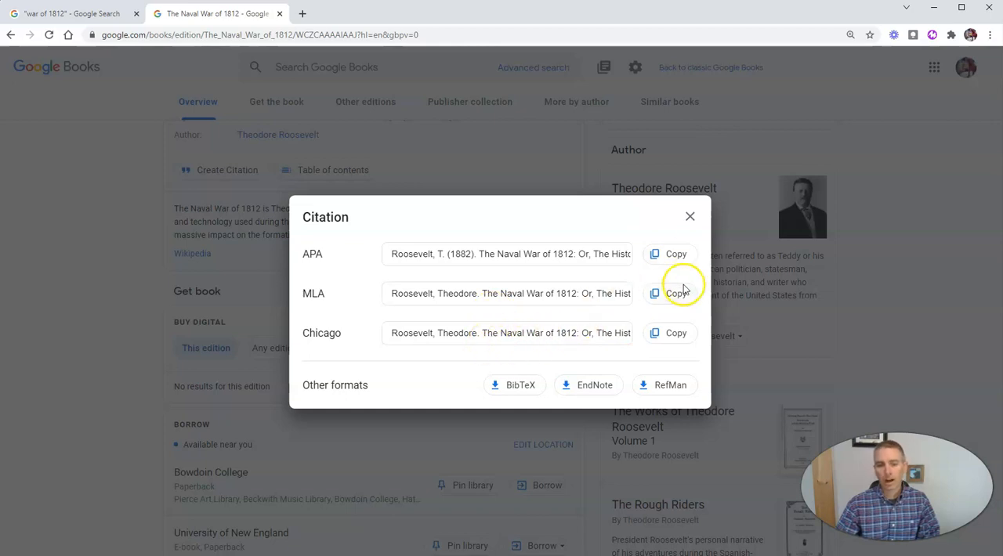
click(675, 254)
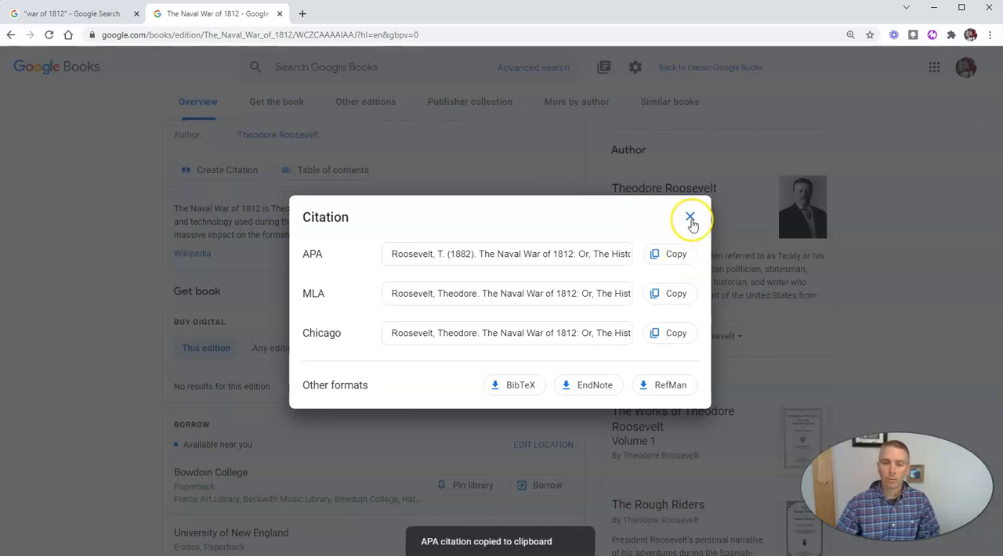
click(689, 216)
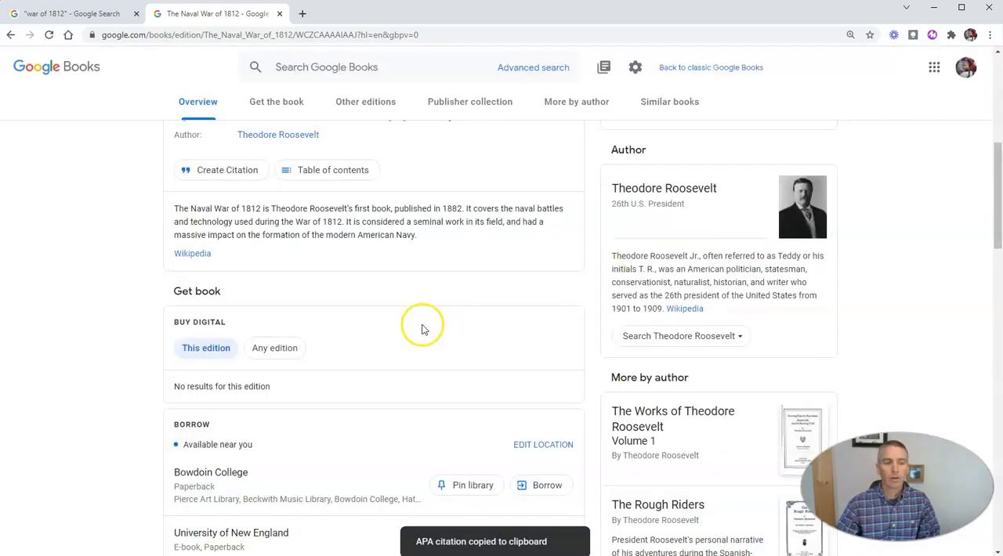
scroll(down, 3)
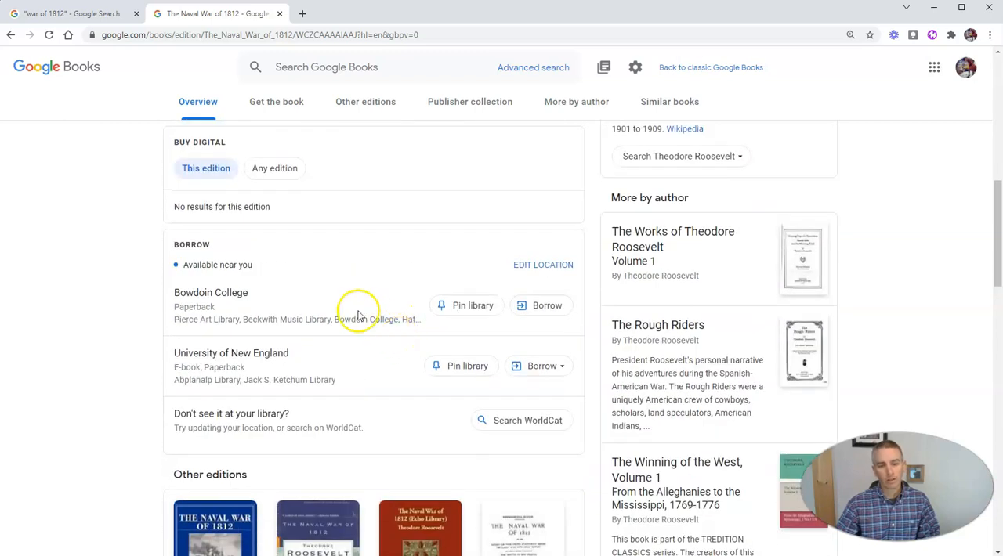
mouse_move(382, 320)
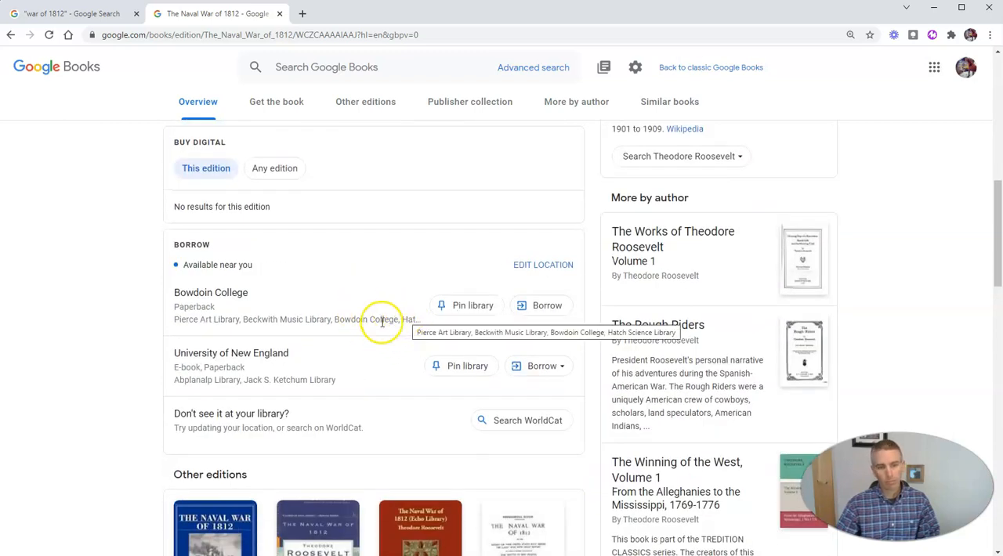
scroll(up, 3)
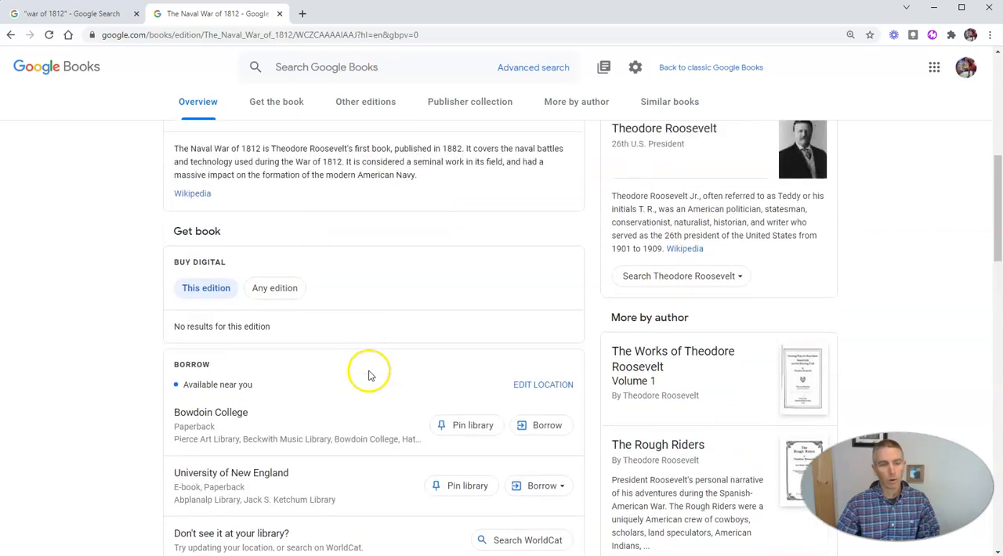
scroll(up, 3)
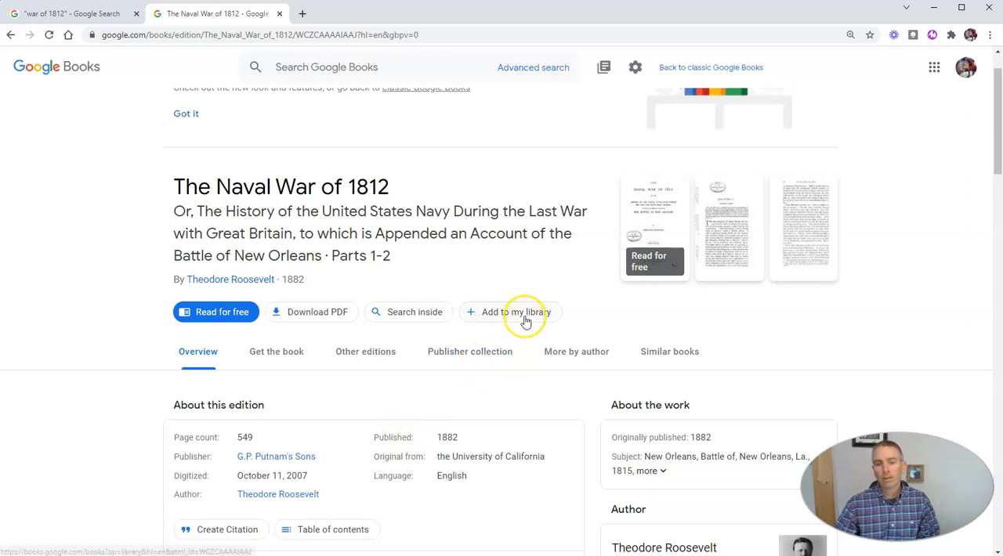
mouse_move(525, 317)
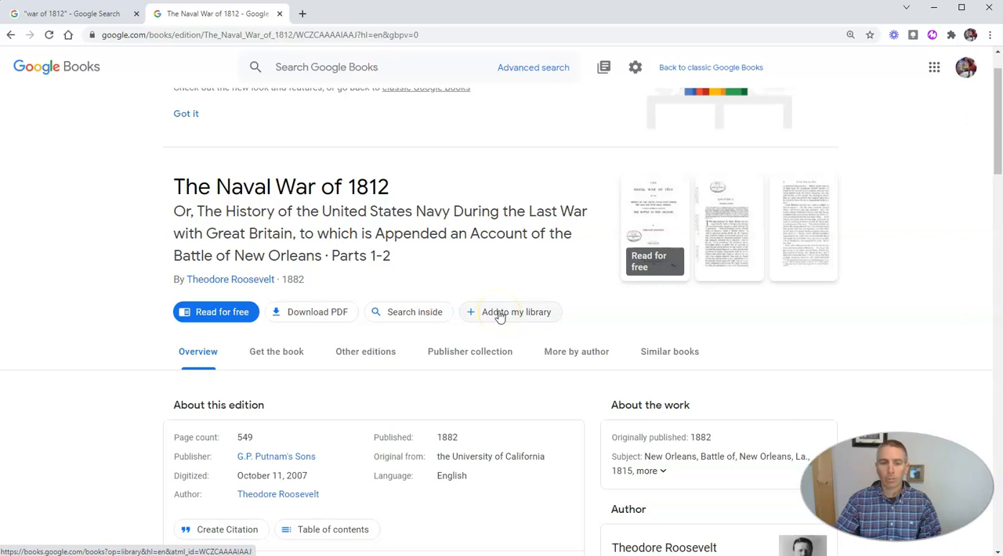
Step: Add Roosevelt's The Naval War of 1812 to the War of 1812 Books shelf via Add to my library
click(516, 312)
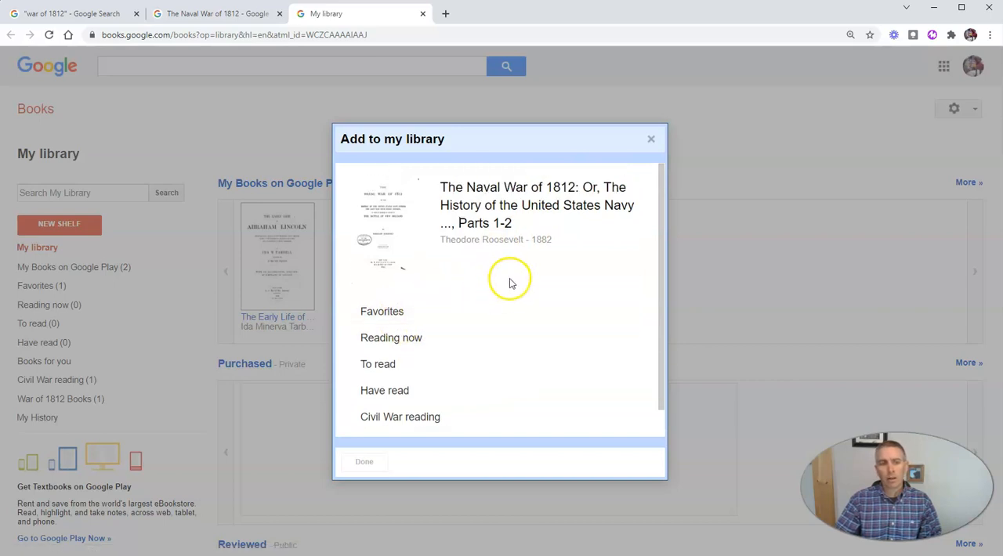
mouse_move(410, 316)
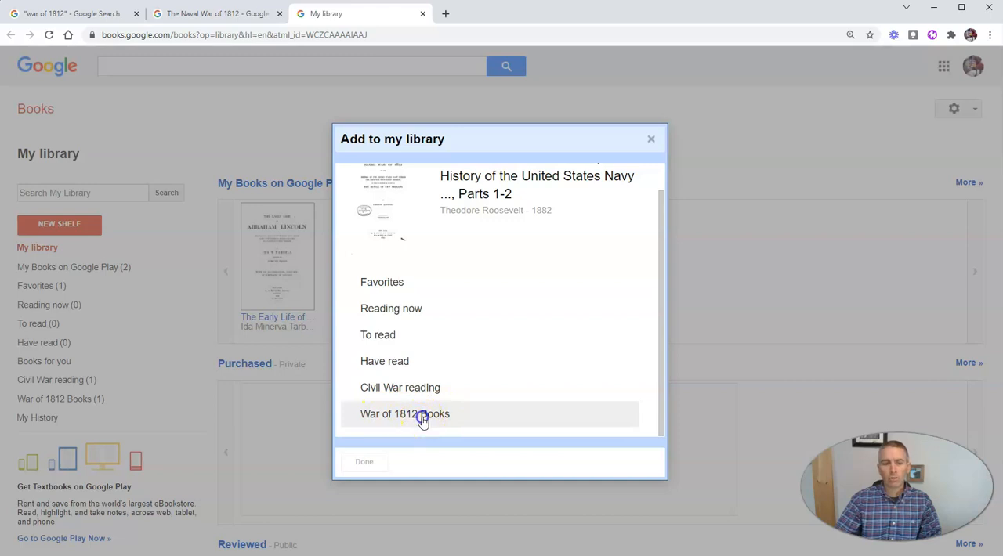
click(404, 414)
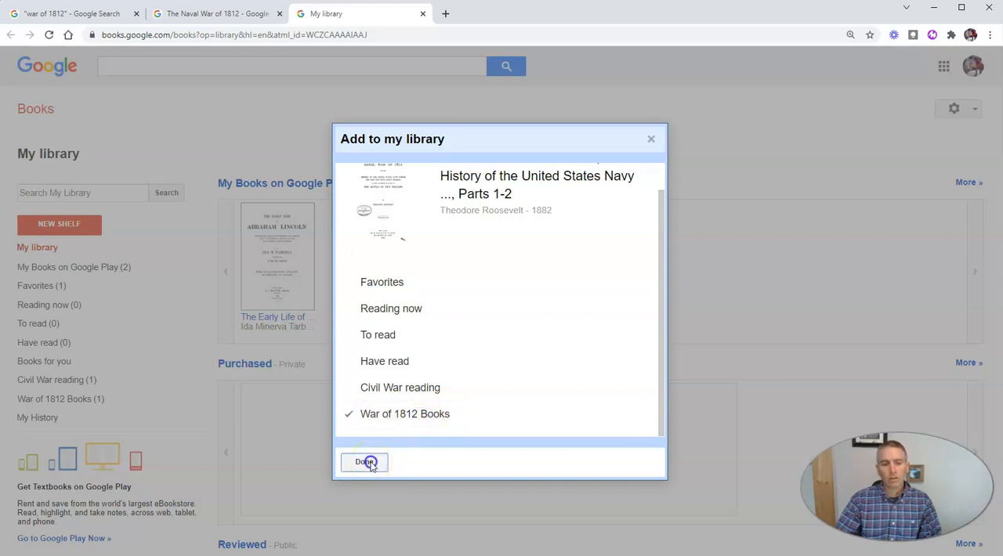
click(364, 462)
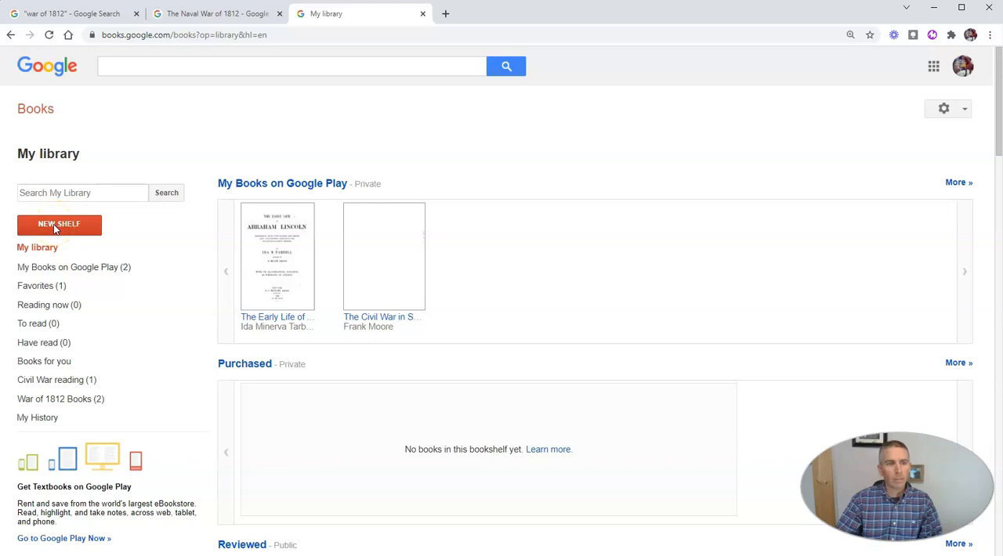
Step: Create a new bookshelf named Books to Share With My Students in My library
click(59, 224)
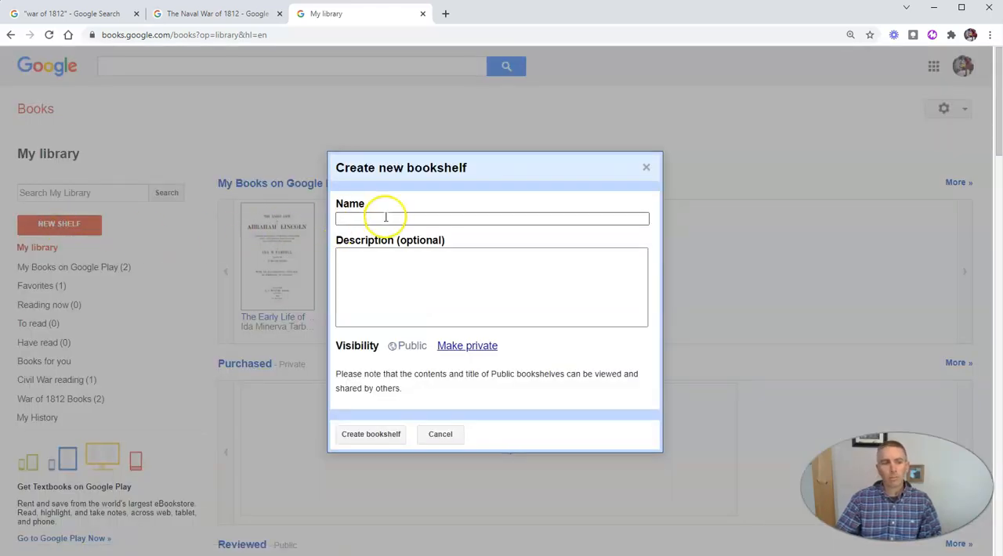
text(Book)
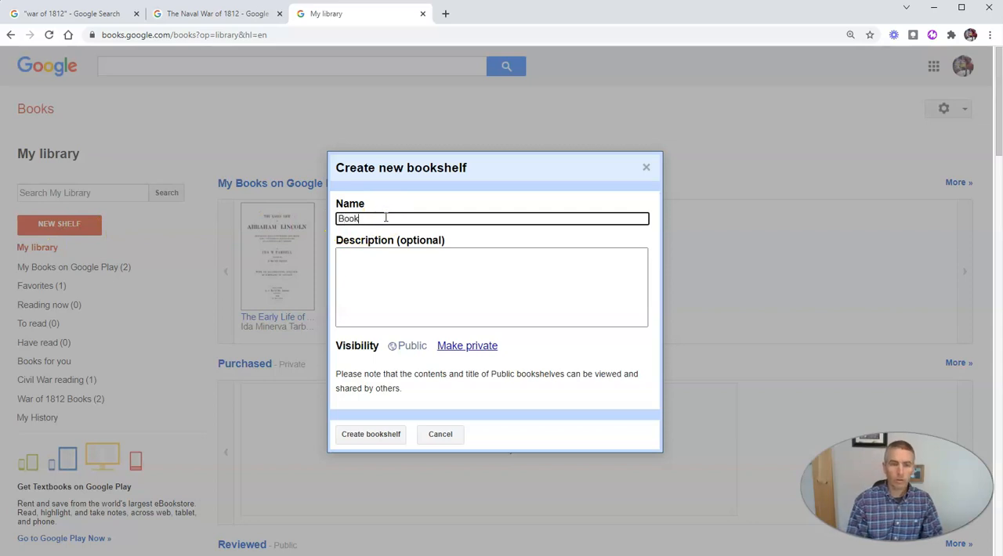
text(Books to Share With My Students)
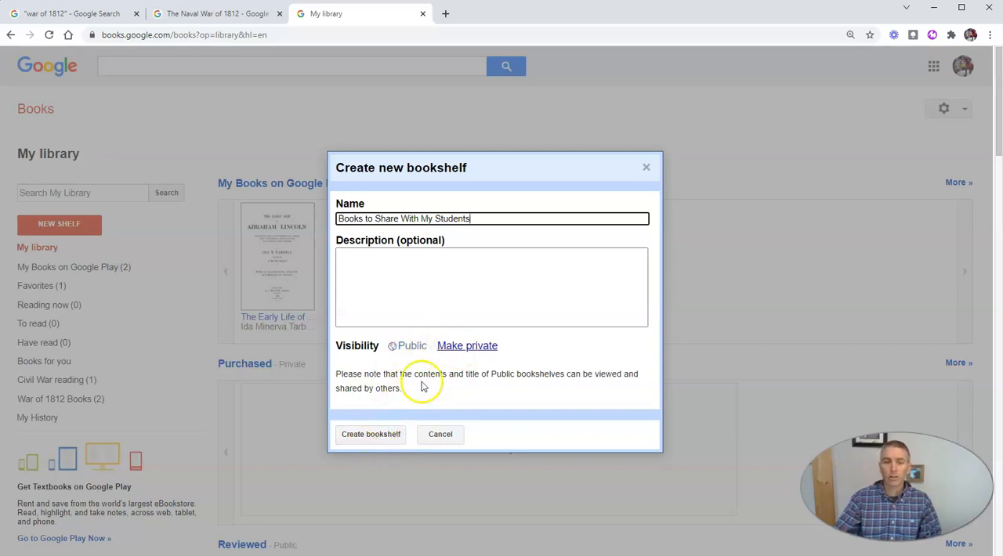
click(369, 434)
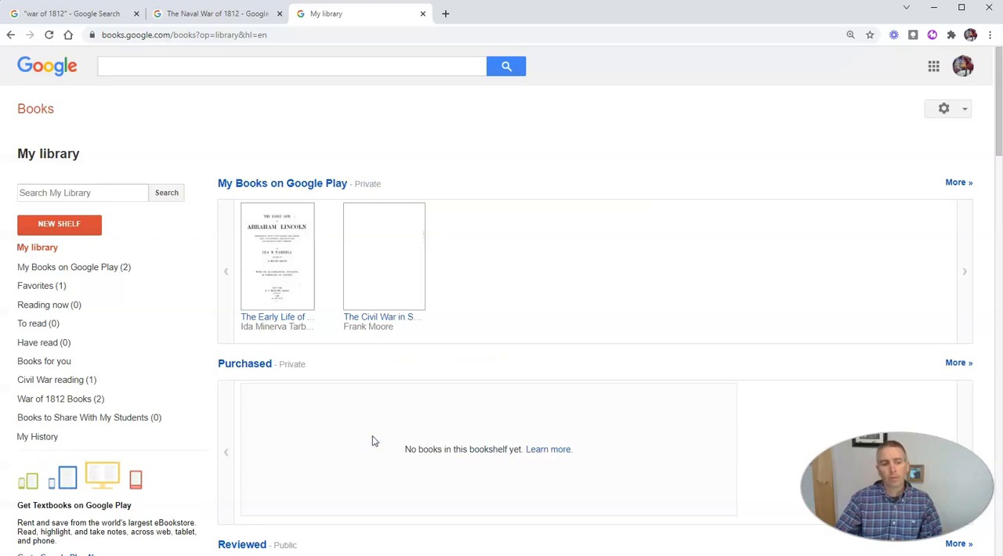
Step: Browse down the My library shelves, then return to The Naval War of 1812 book page tab
scroll(down, 3)
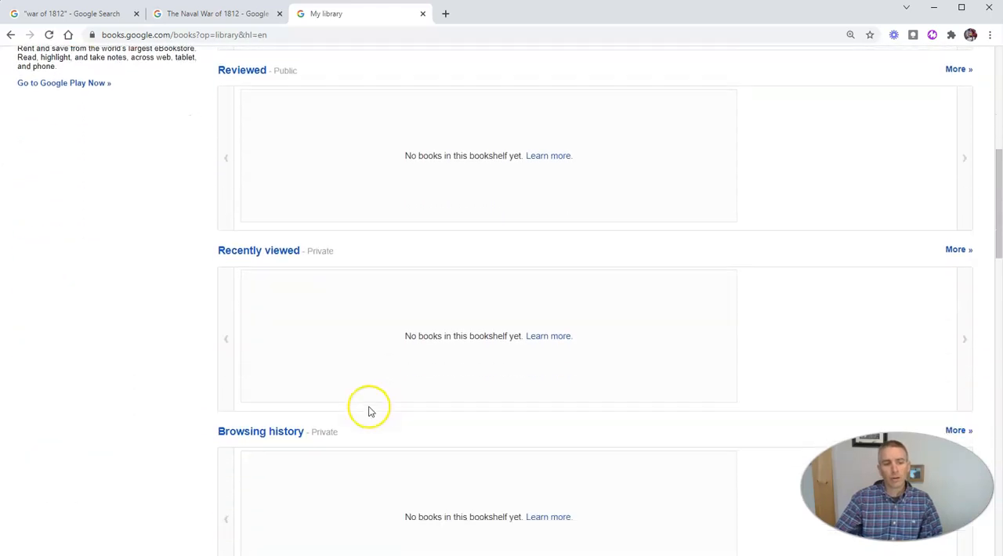
scroll(down, 3)
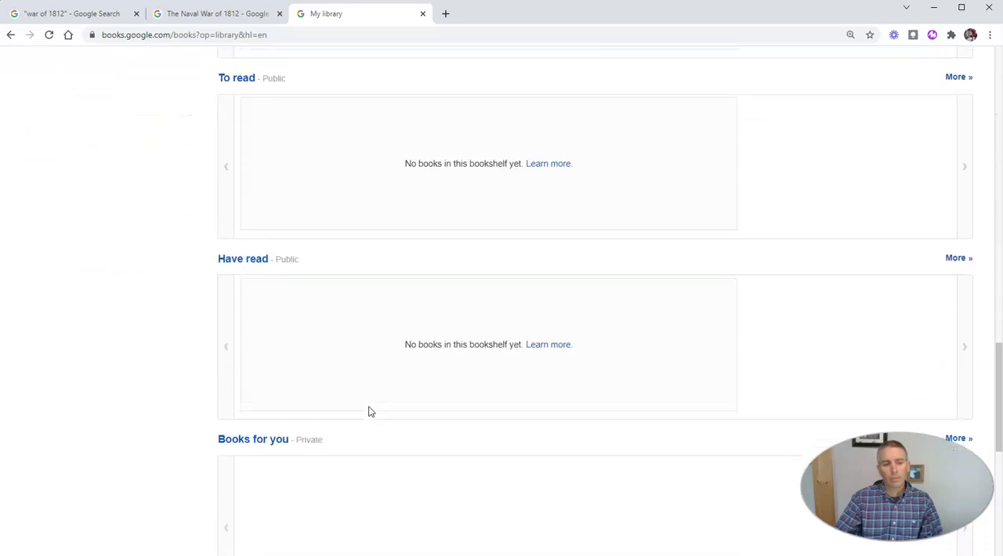
scroll(down, 3)
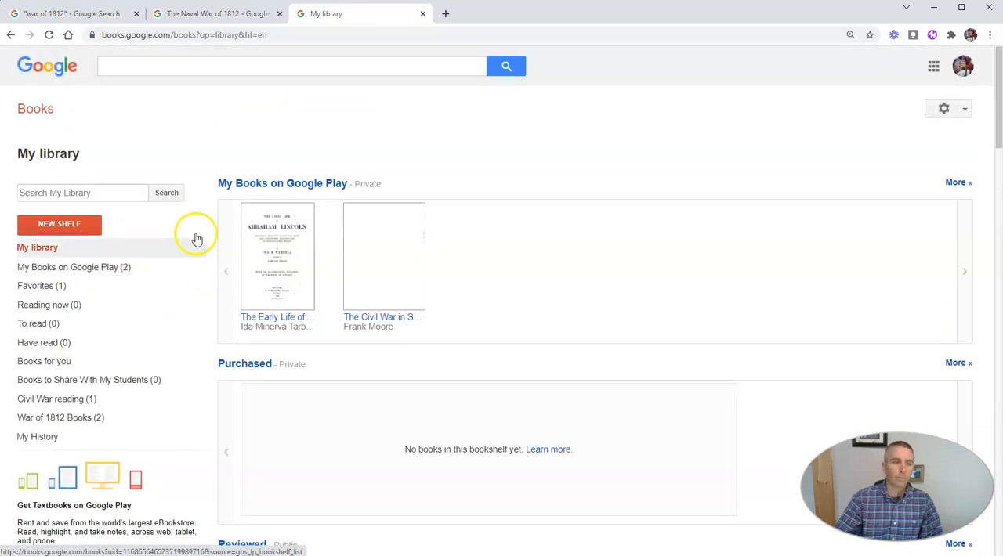
click(216, 12)
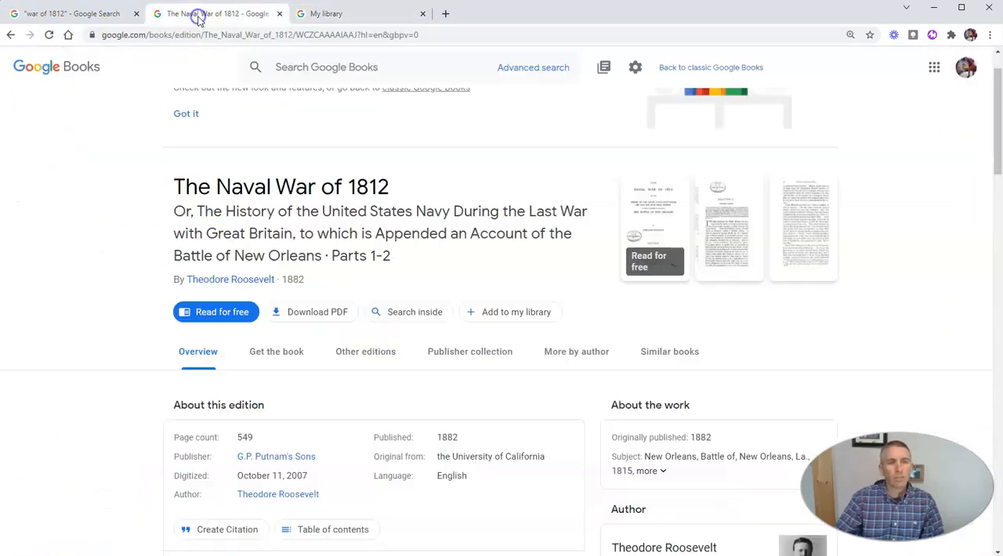
mouse_move(56, 70)
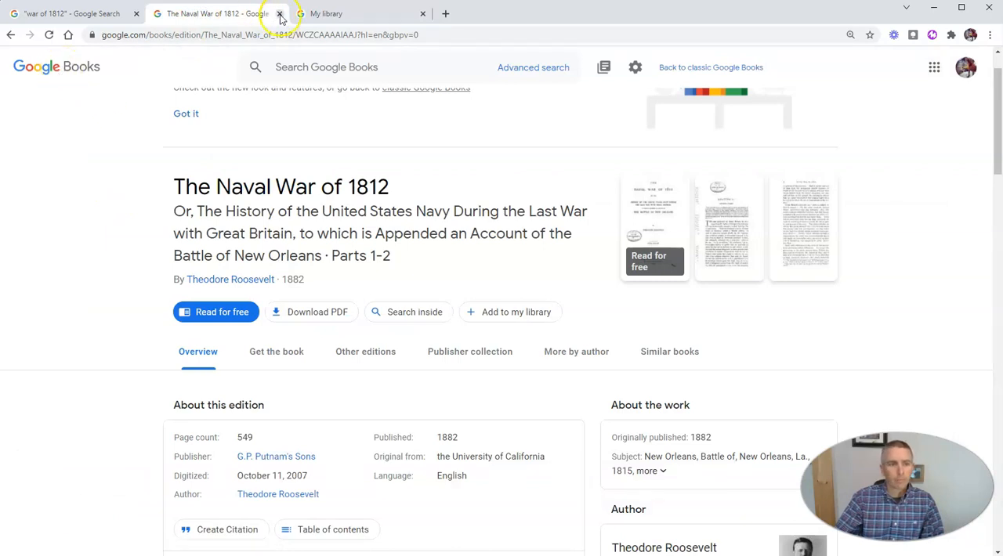
Step: Close the book tab and filter results to Preview and full view, 21st century books
click(279, 13)
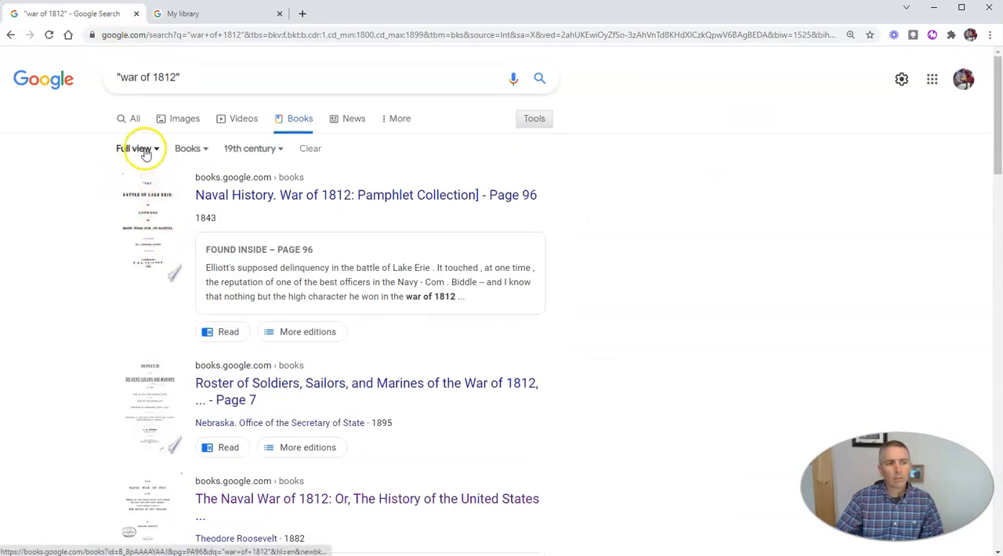
click(133, 147)
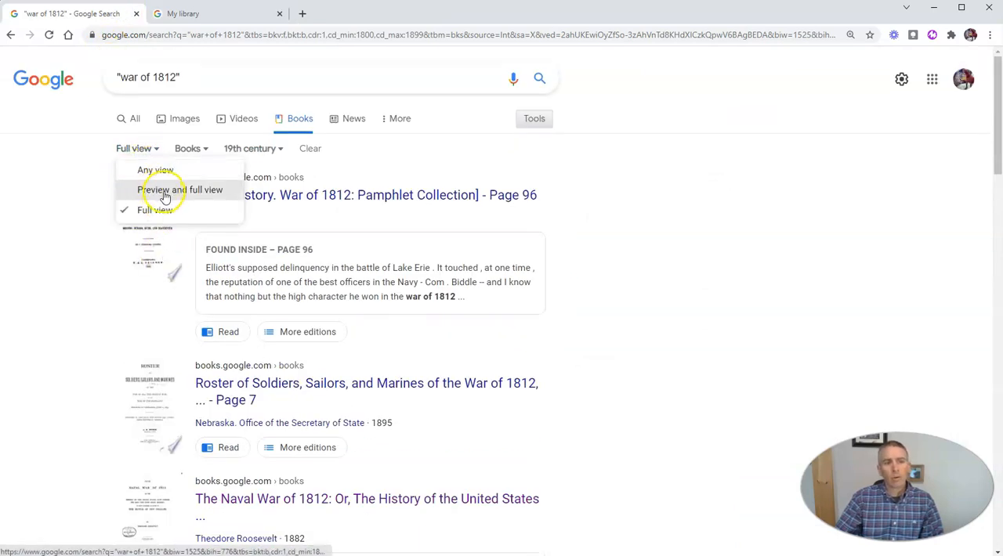
click(181, 189)
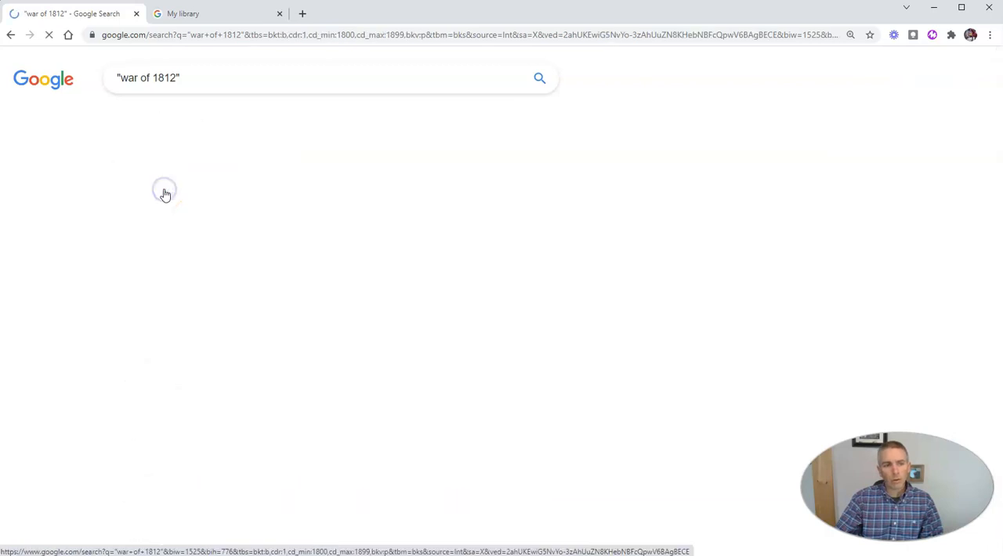
click(300, 148)
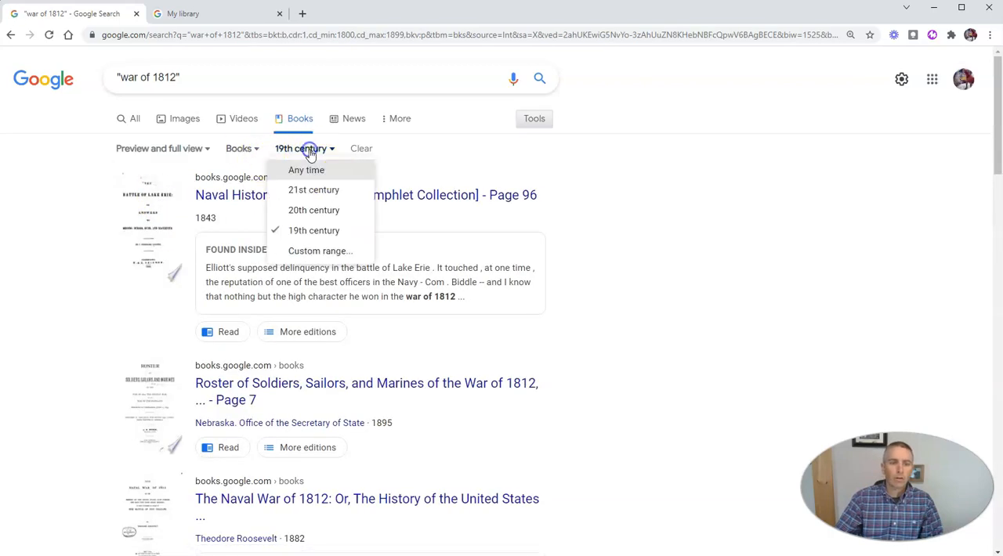
click(313, 189)
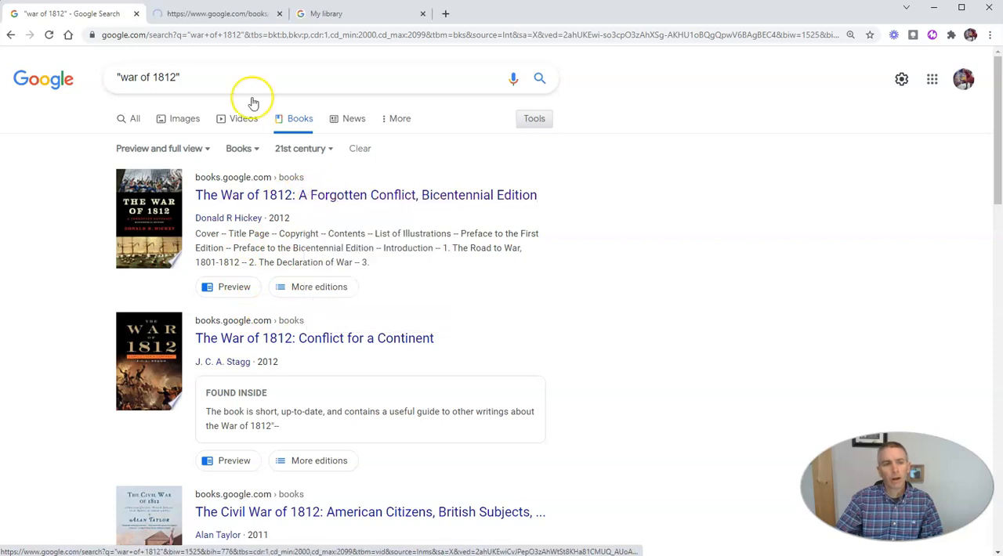
Step: Open the Google Books preview of Hickey's The War of 1812: A Forgotten Conflict
click(367, 195)
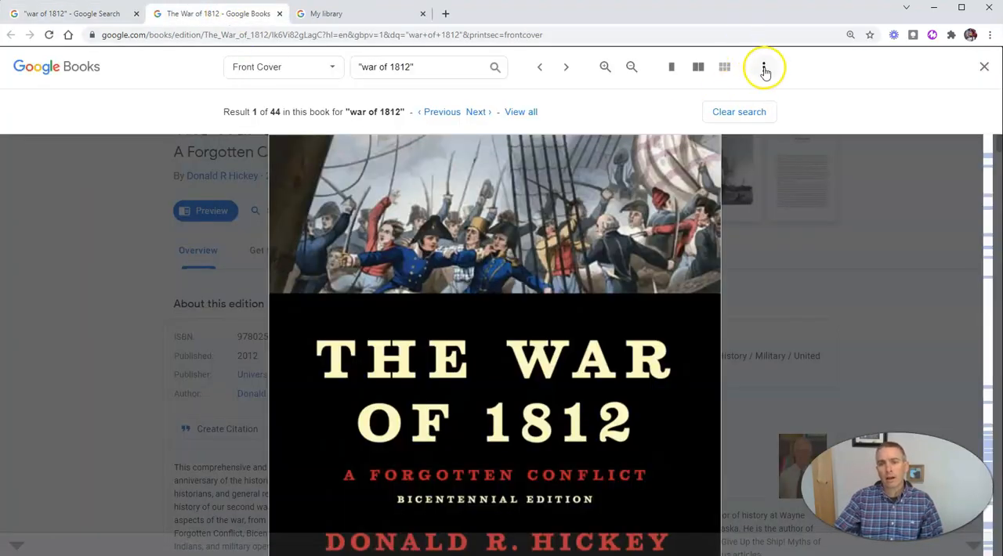
click(764, 66)
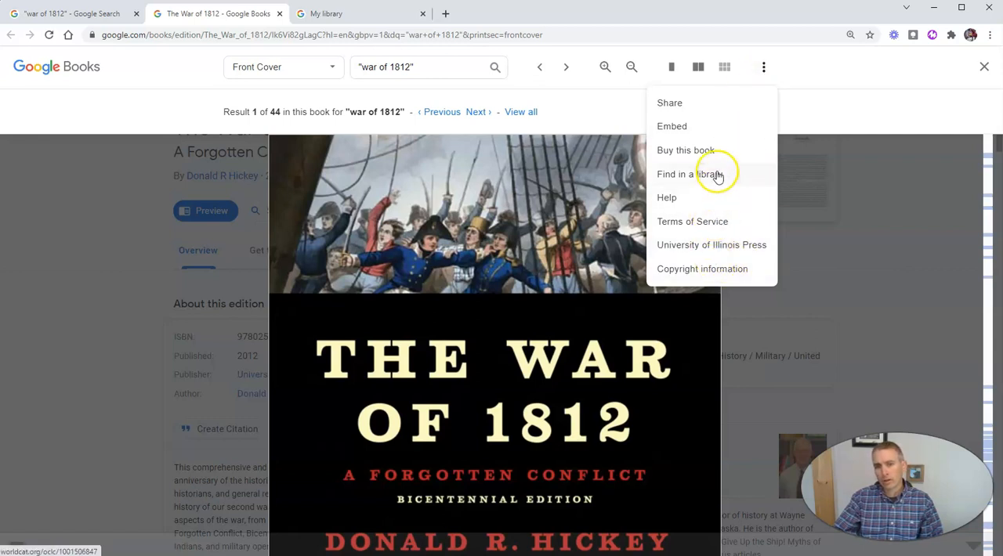
mouse_move(714, 174)
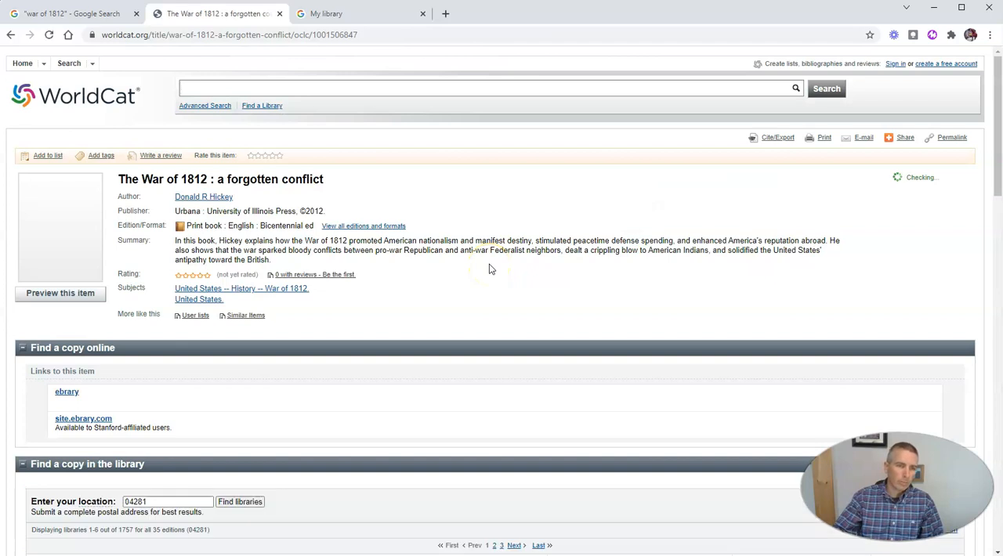
scroll(down, 3)
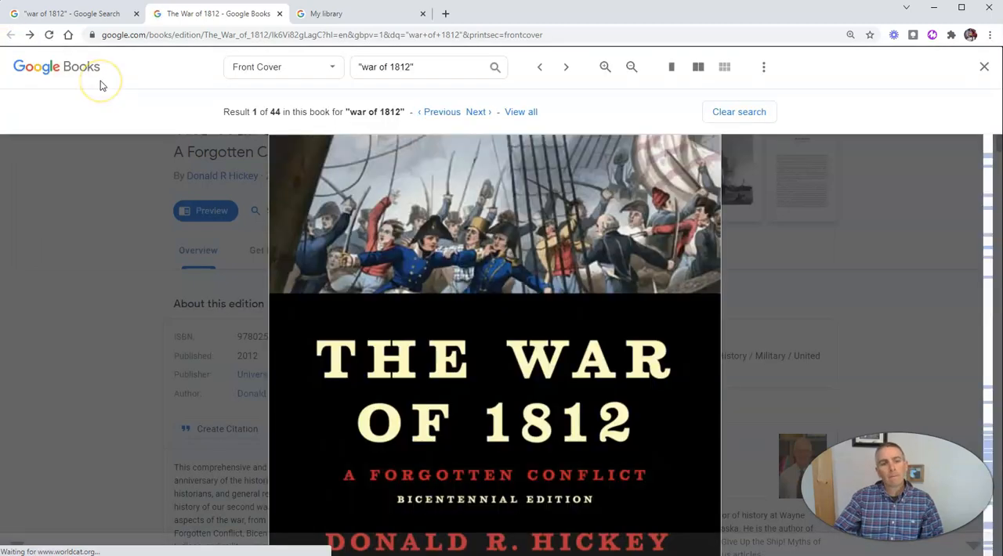
mouse_move(434, 66)
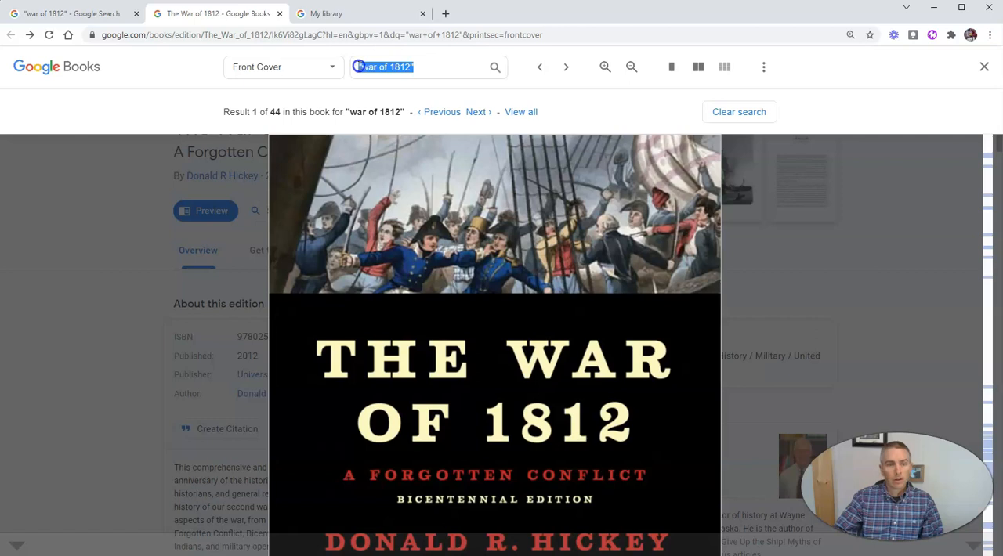
Step: Search inside the book for New Orleans and view a matching result page
text(New Orleans)
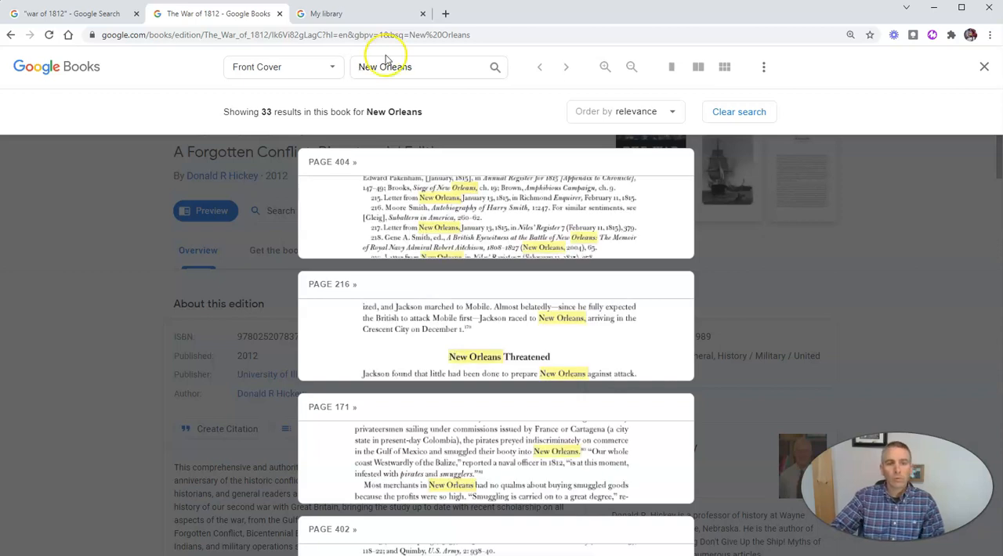
scroll(down, 3)
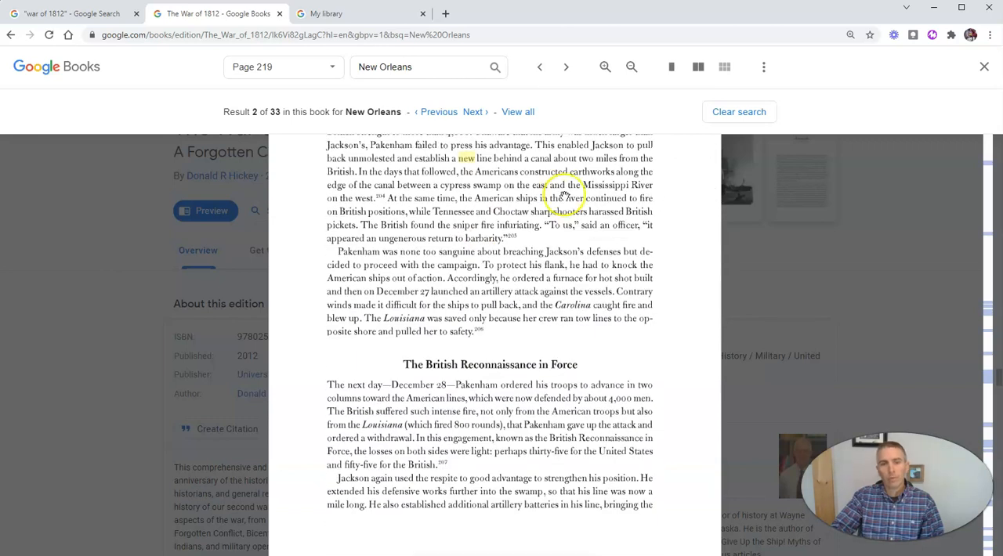
click(763, 66)
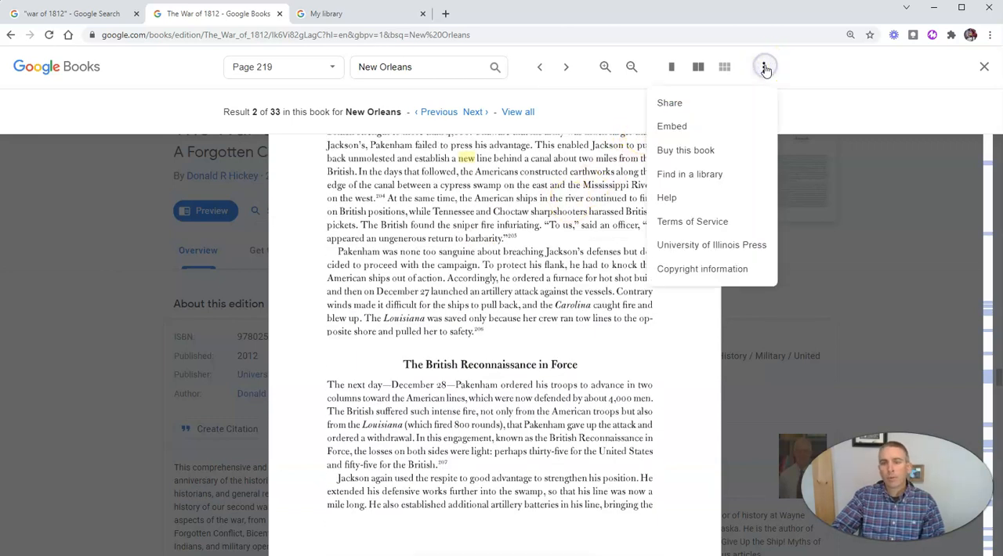
mouse_move(693, 104)
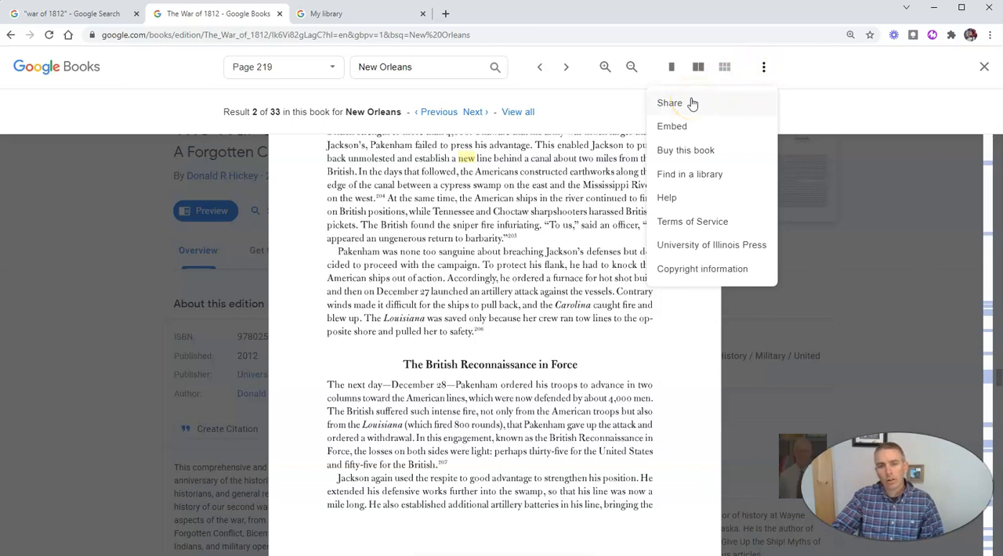
click(764, 66)
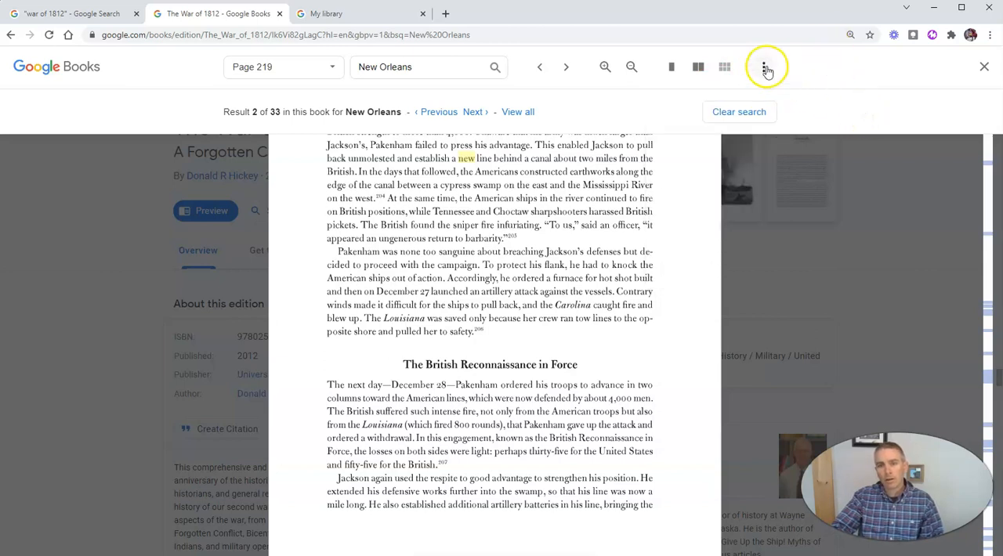
click(765, 66)
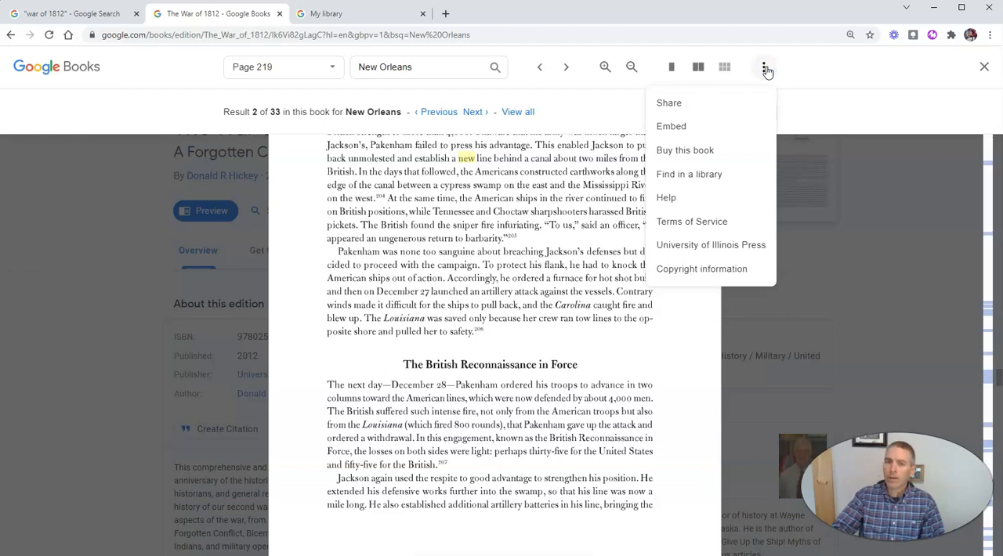
mouse_move(675, 269)
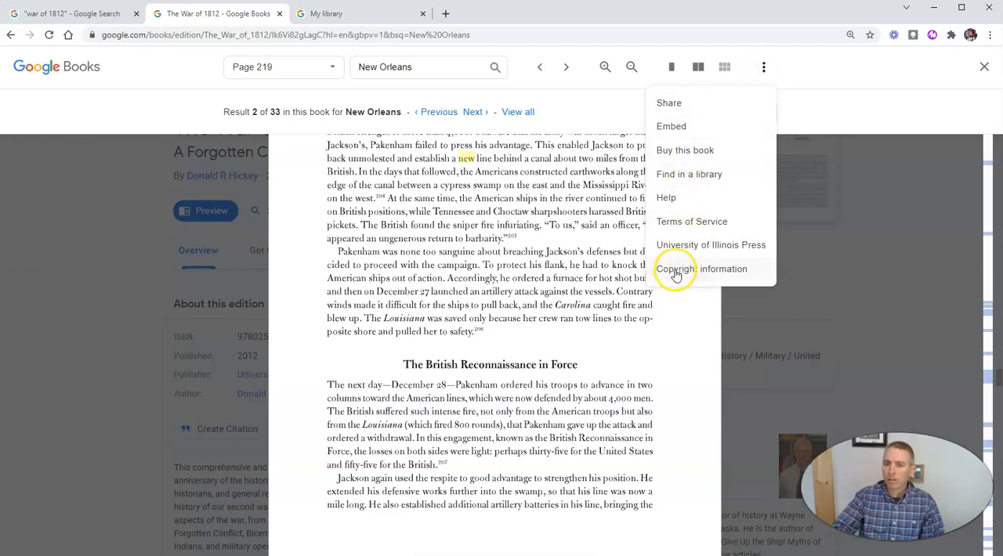
mouse_move(692, 221)
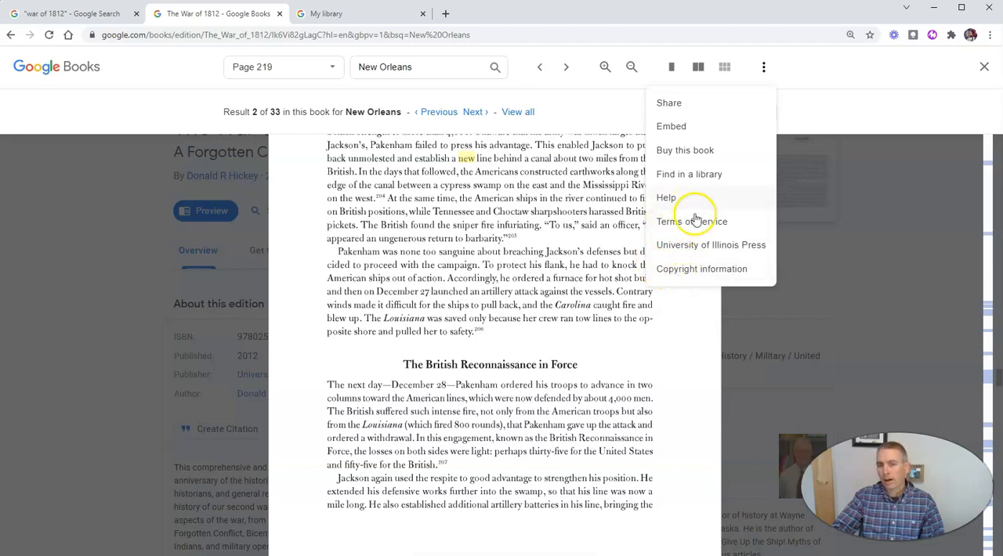
mouse_move(626, 195)
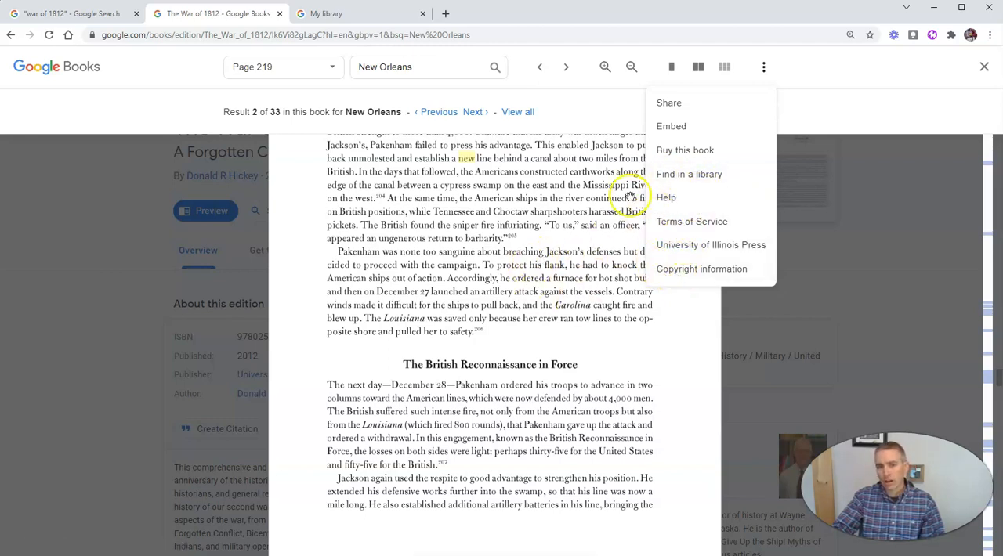
click(667, 104)
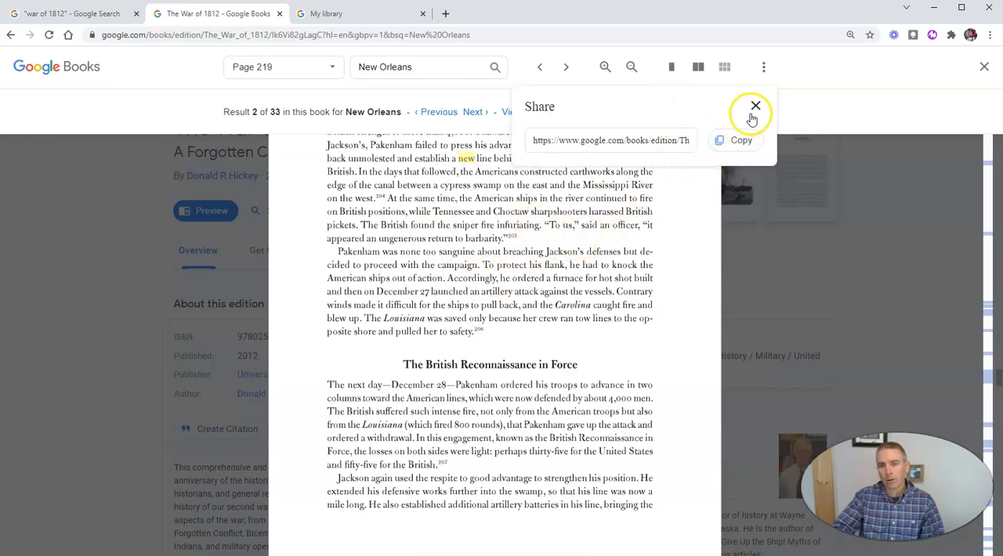
click(755, 105)
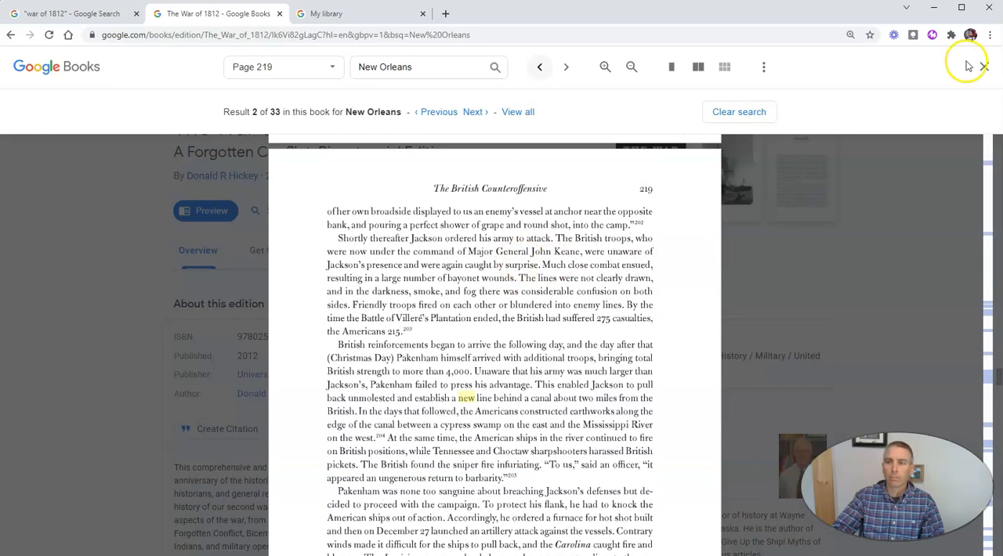
click(984, 66)
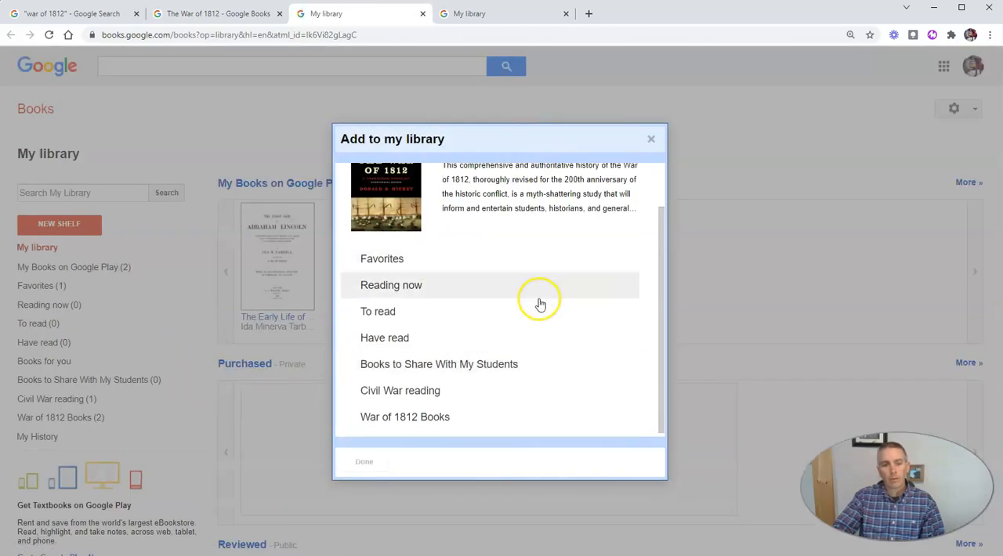
Step: Put the book on both Books to Share With My Students and War of 1812 Books shelves
click(438, 360)
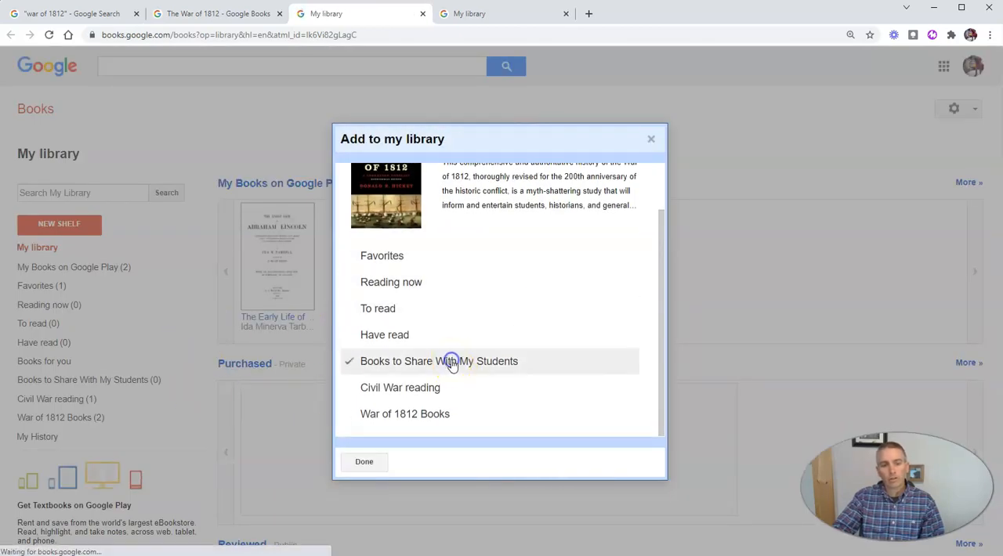
click(404, 413)
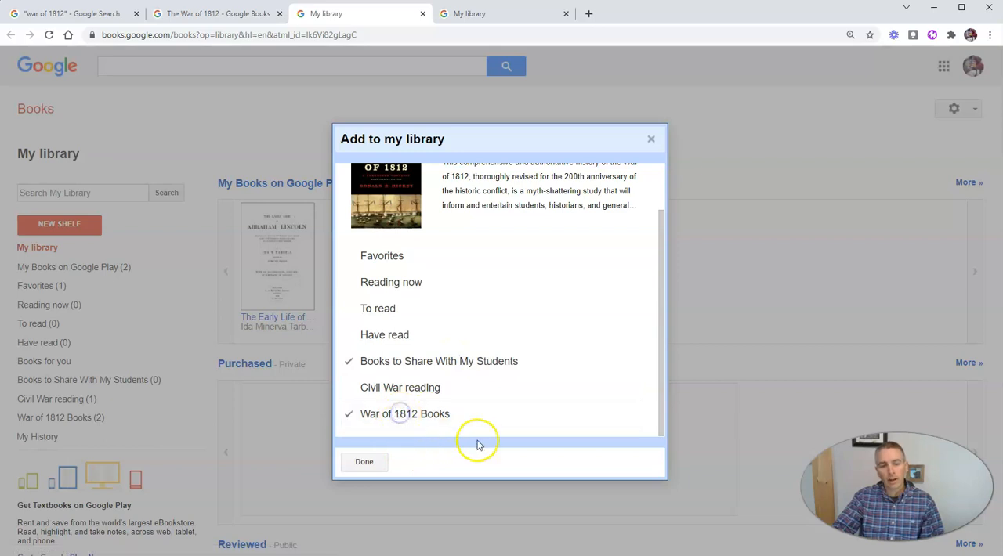
click(364, 461)
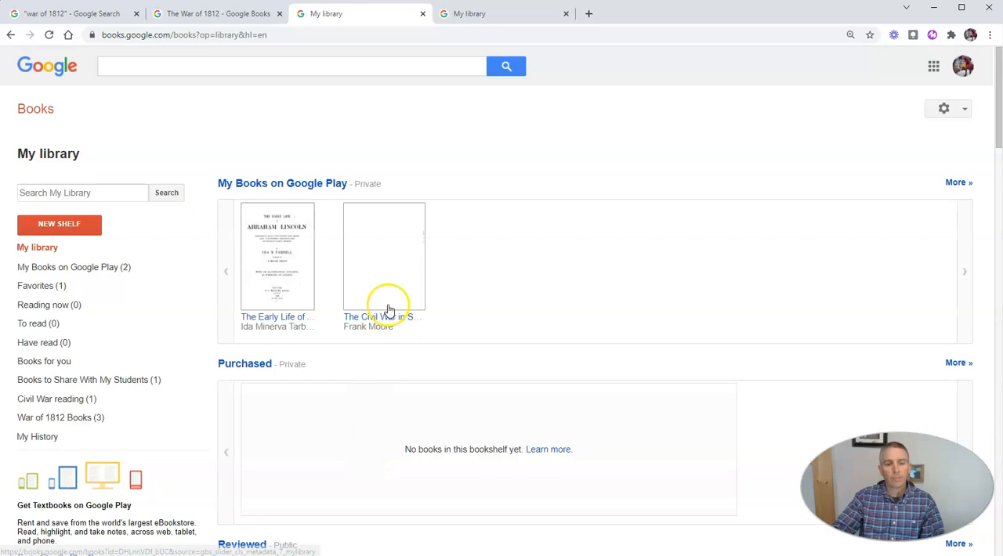
Step: Open the Books to Share With My Students shelf and check the book's Added to 2 shelves list
scroll(down, 3)
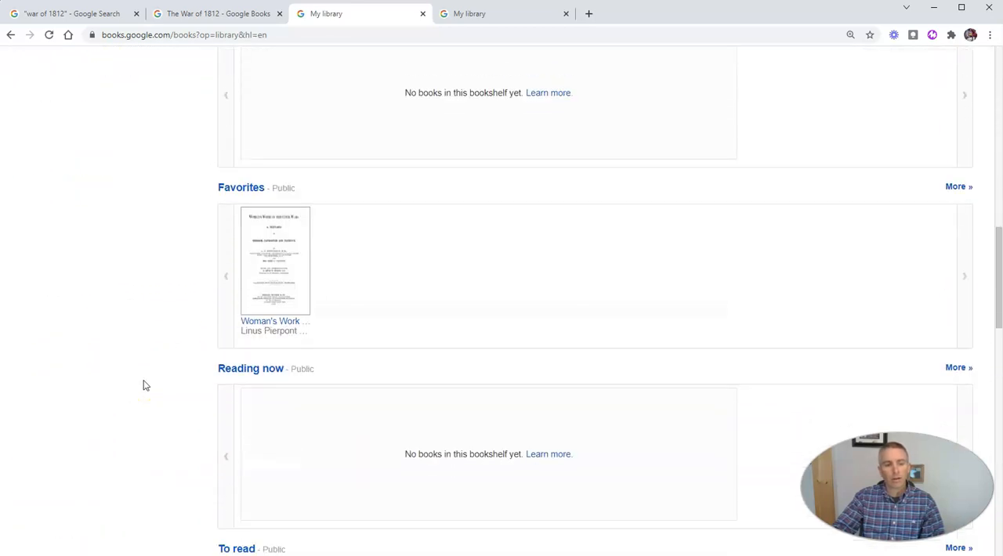
scroll(down, 3)
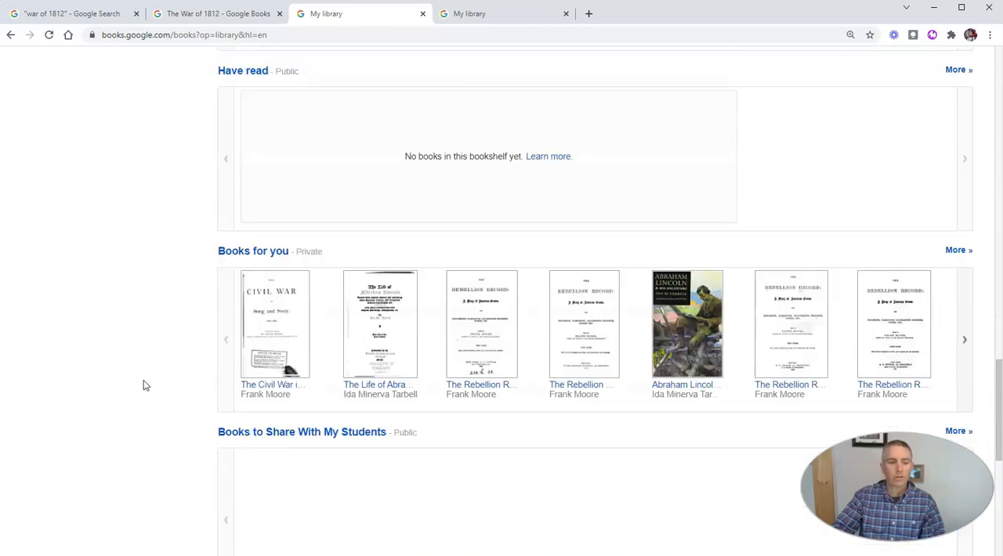
scroll(down, 3)
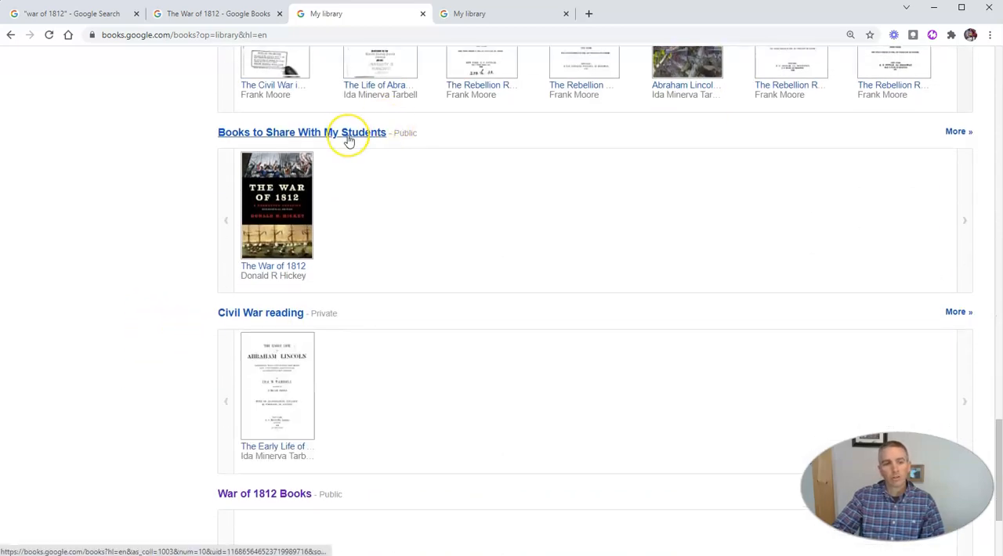
click(301, 131)
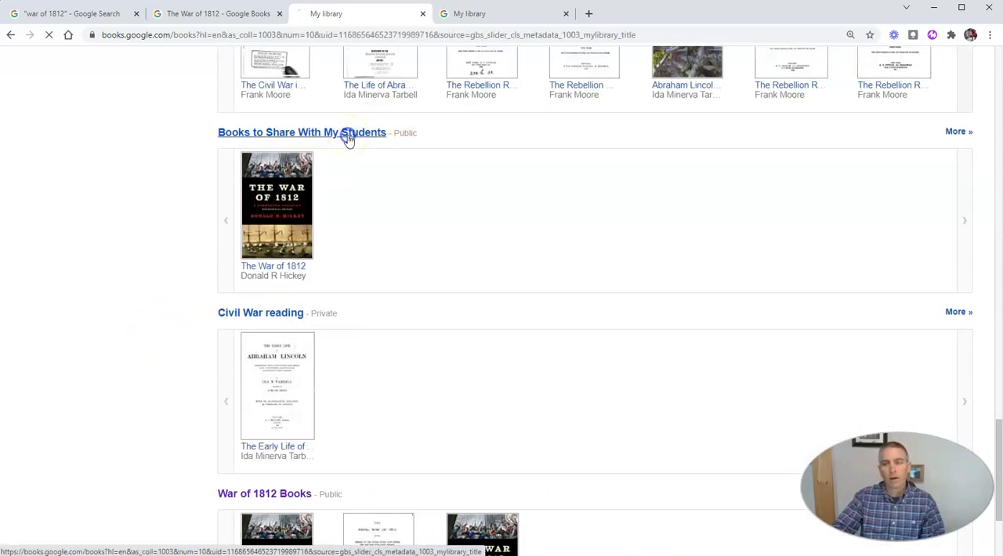
click(301, 131)
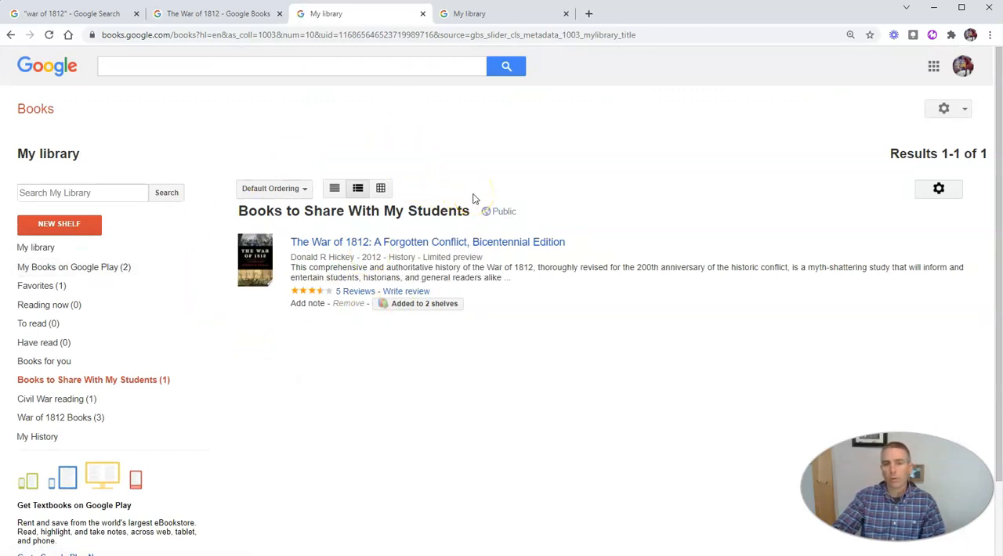
click(423, 304)
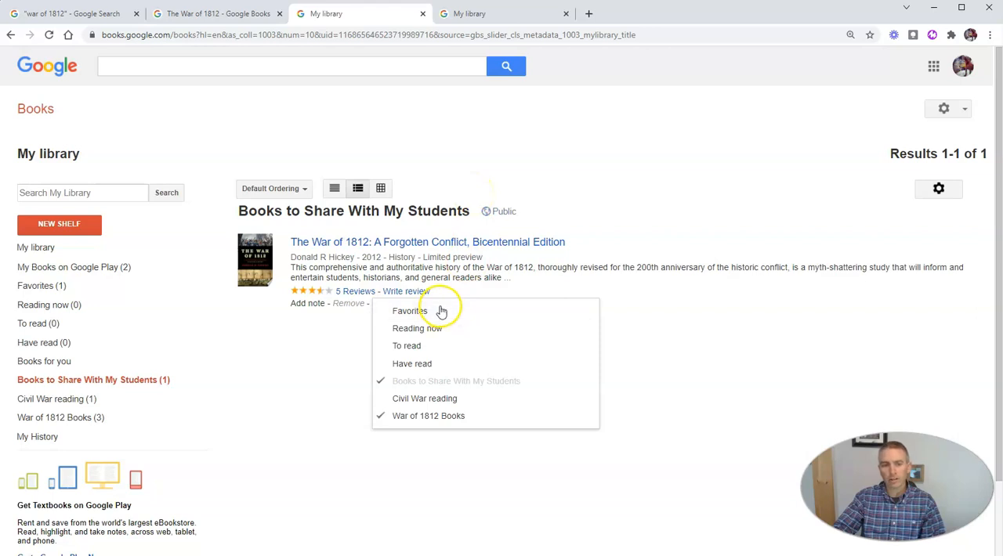
mouse_move(426, 392)
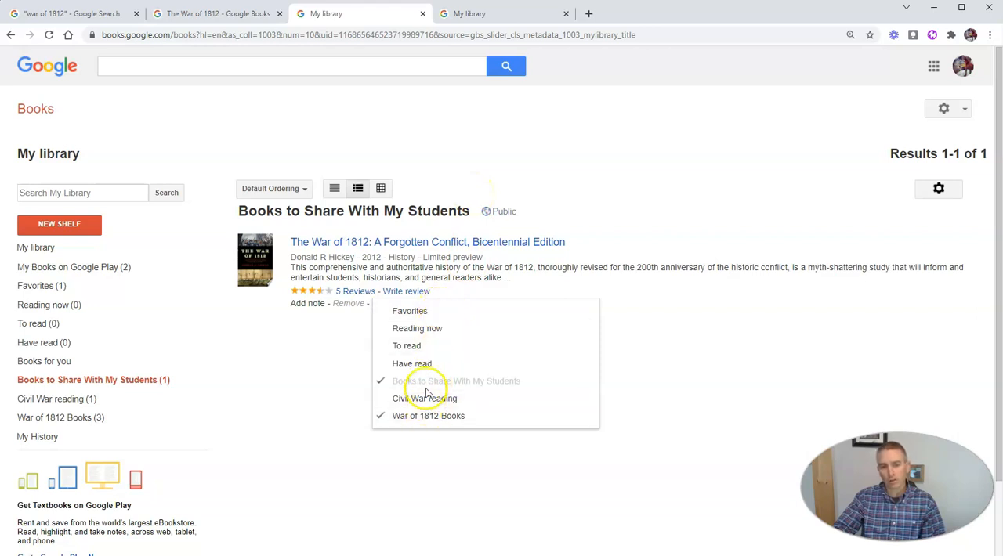
click(426, 398)
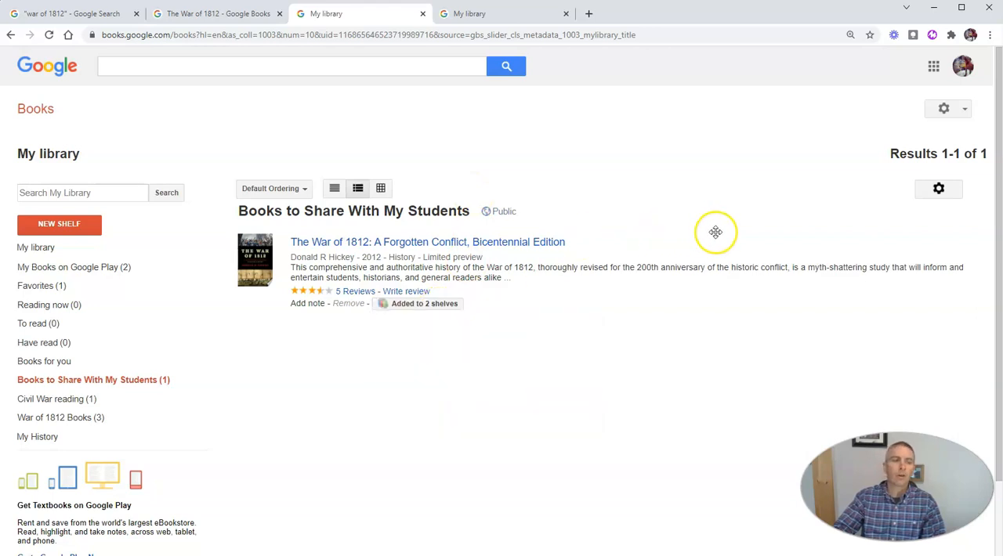